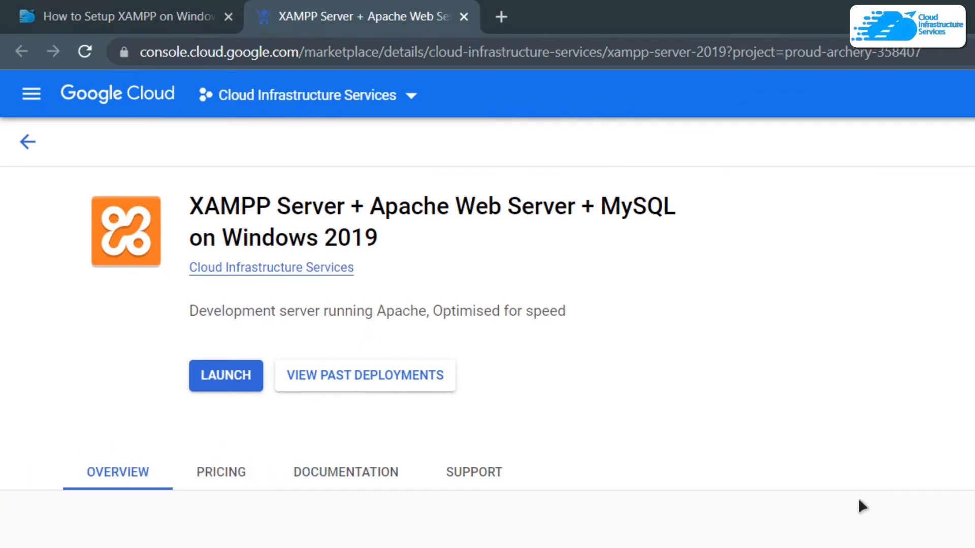
pyautogui.moveTo(225, 375)
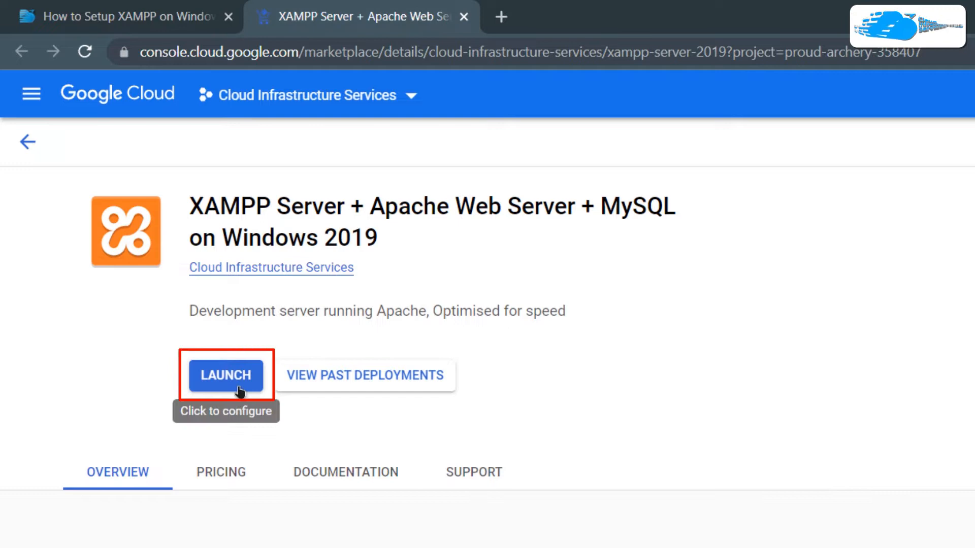
# - Launch the XAMPP Server marketplace listing to reach its deployment form
pyautogui.click(225, 374)
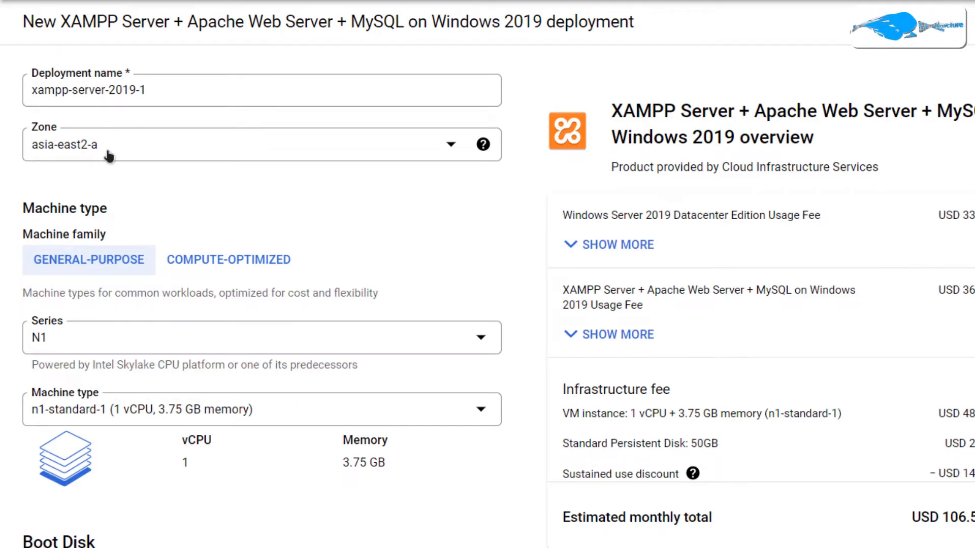
# - Accept the GCP Marketplace Terms of Service and deploy xampp-server-2019-1
pyautogui.click(260, 143)
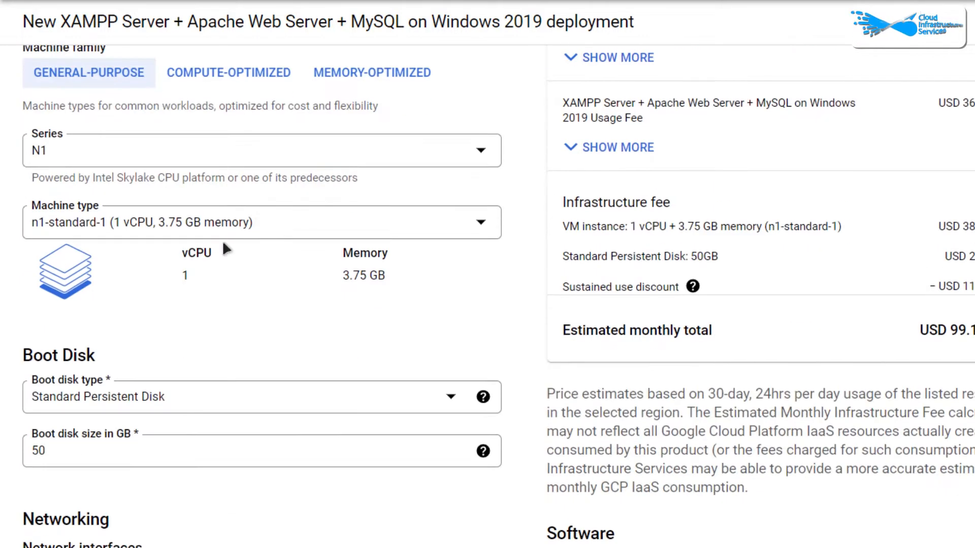
pyautogui.moveTo(262, 235)
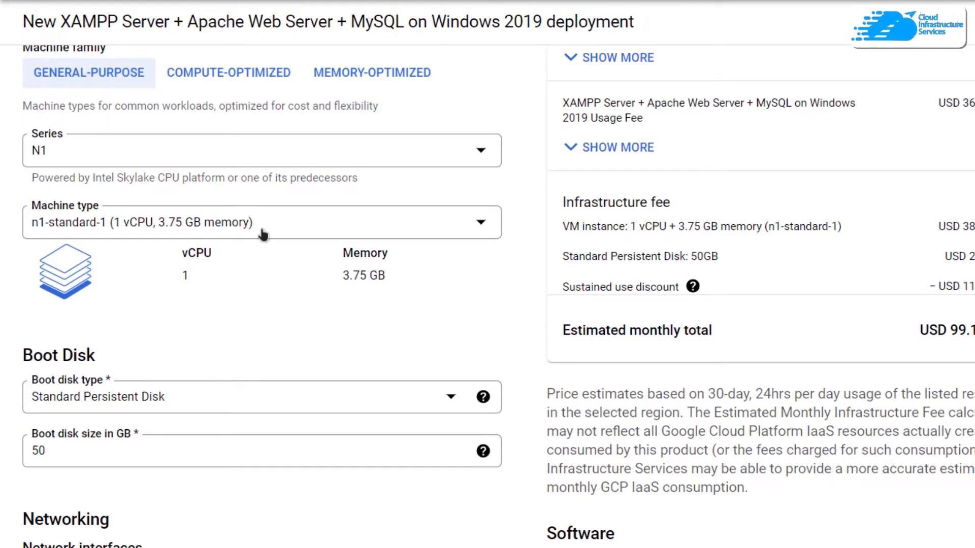
pyautogui.moveTo(279, 235)
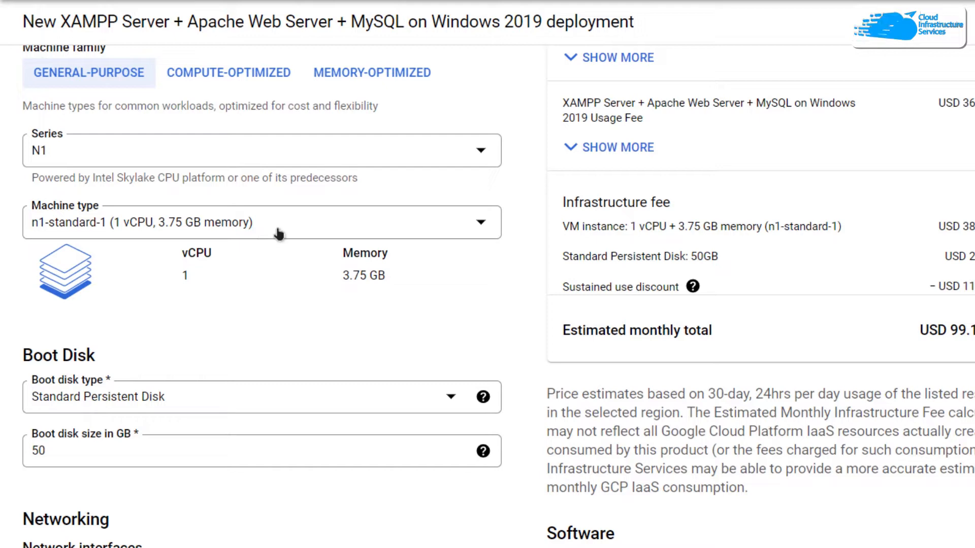
pyautogui.moveTo(162, 334)
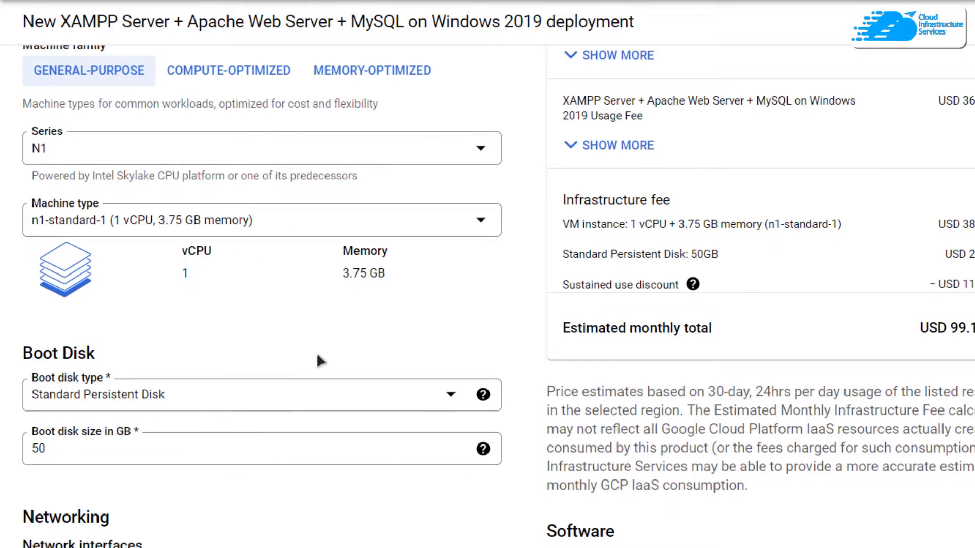
pyautogui.scroll(-3)
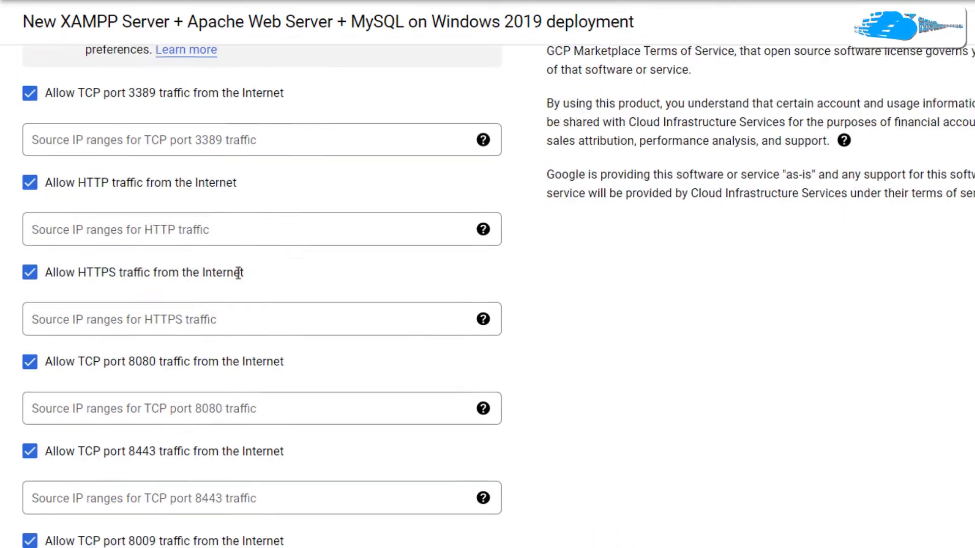
pyautogui.scroll(-3)
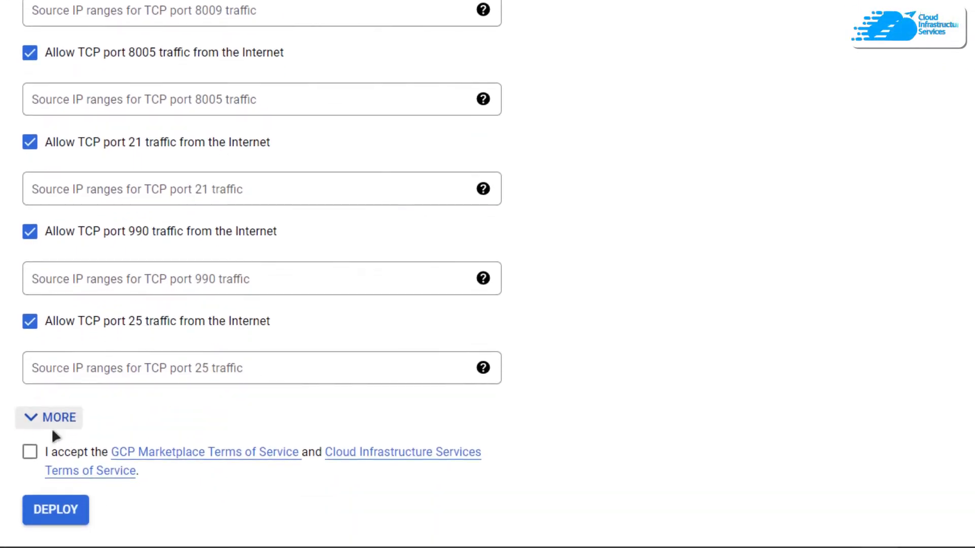
pyautogui.click(30, 451)
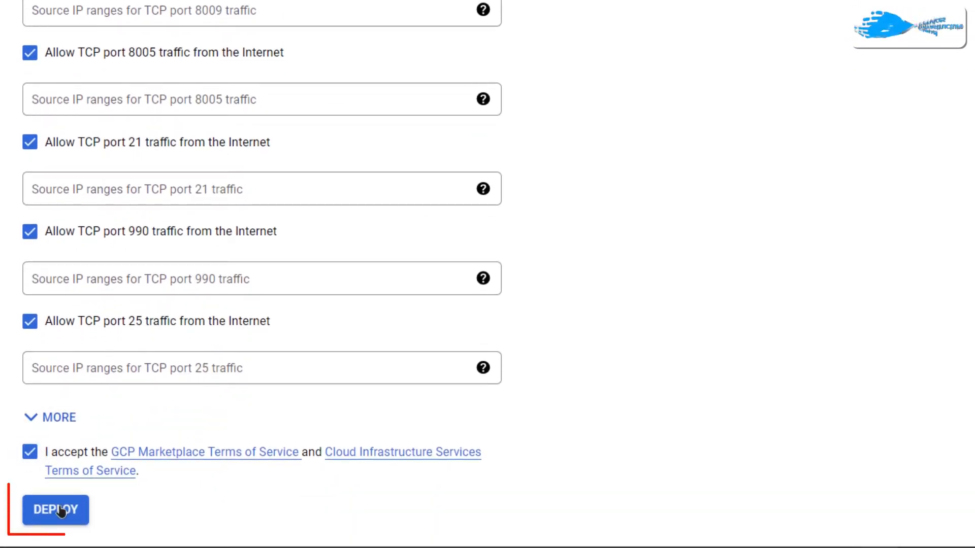
pyautogui.click(54, 509)
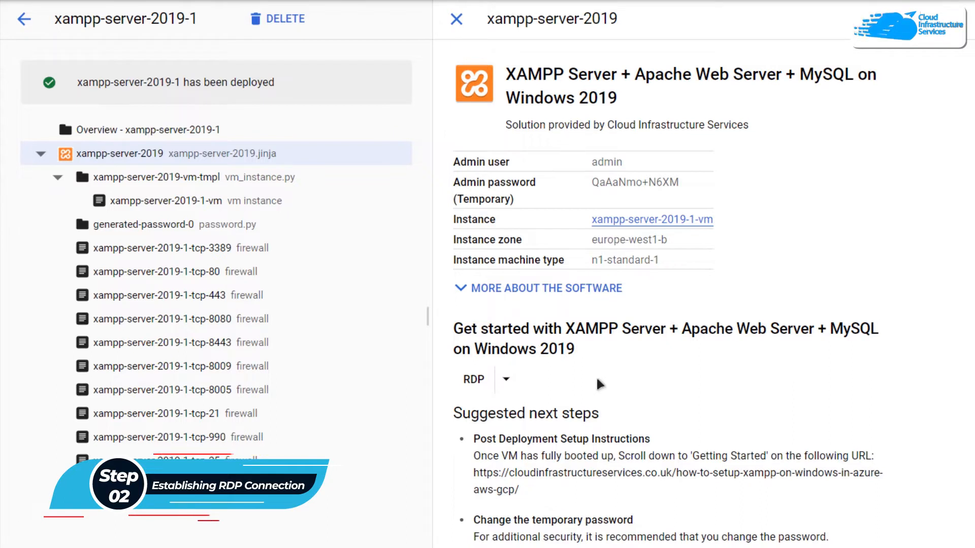
pyautogui.moveTo(521, 386)
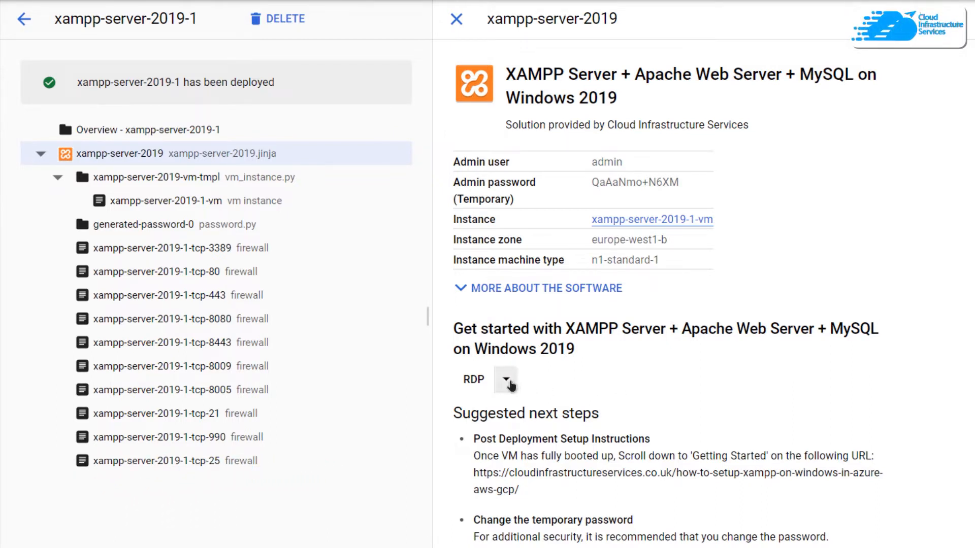
# - Generate a new Windows password for user cisadmin via the RDP options
pyautogui.click(505, 379)
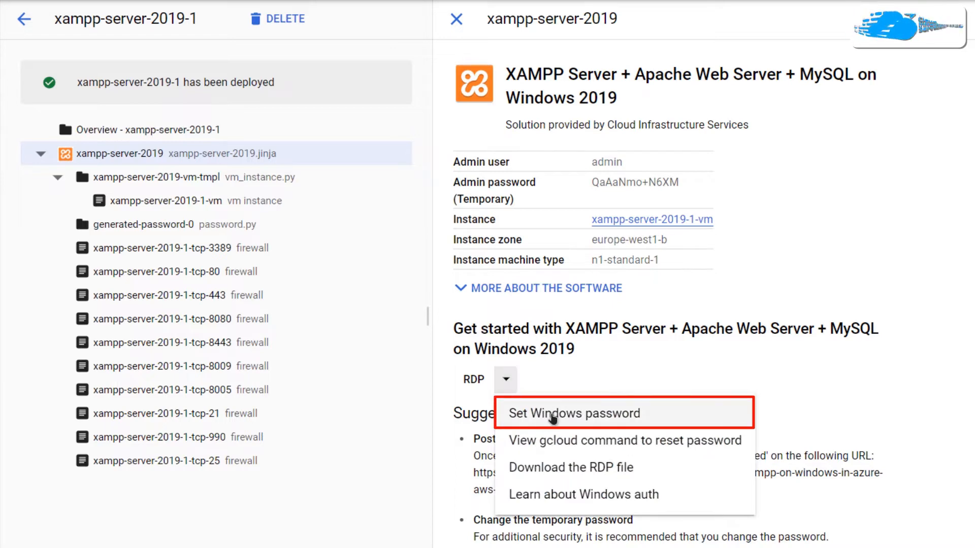
pyautogui.click(571, 414)
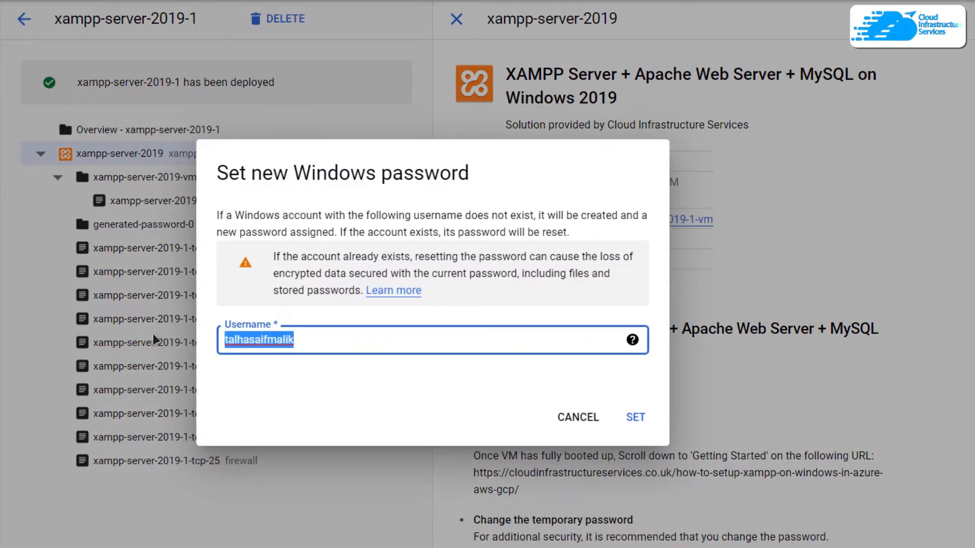
pyautogui.write('cisadmin')
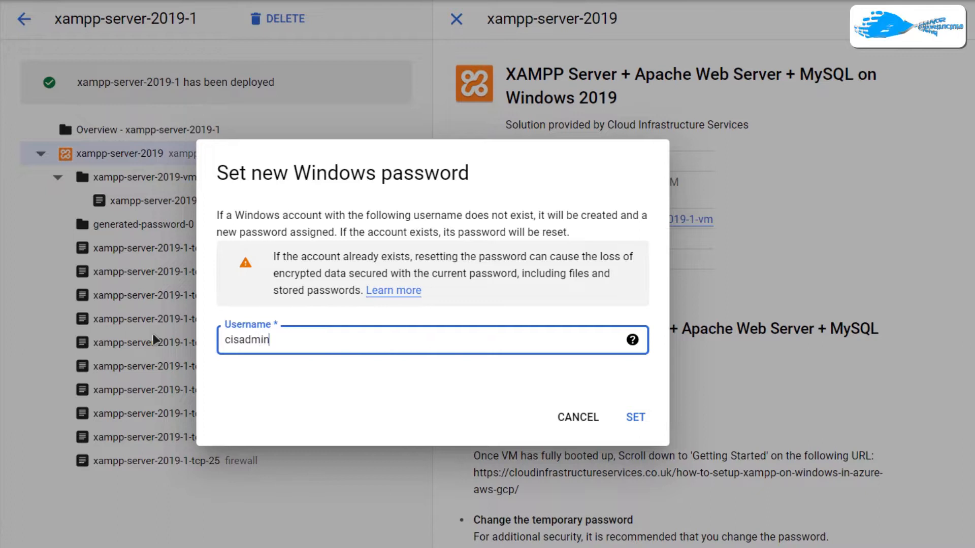
pyautogui.click(634, 418)
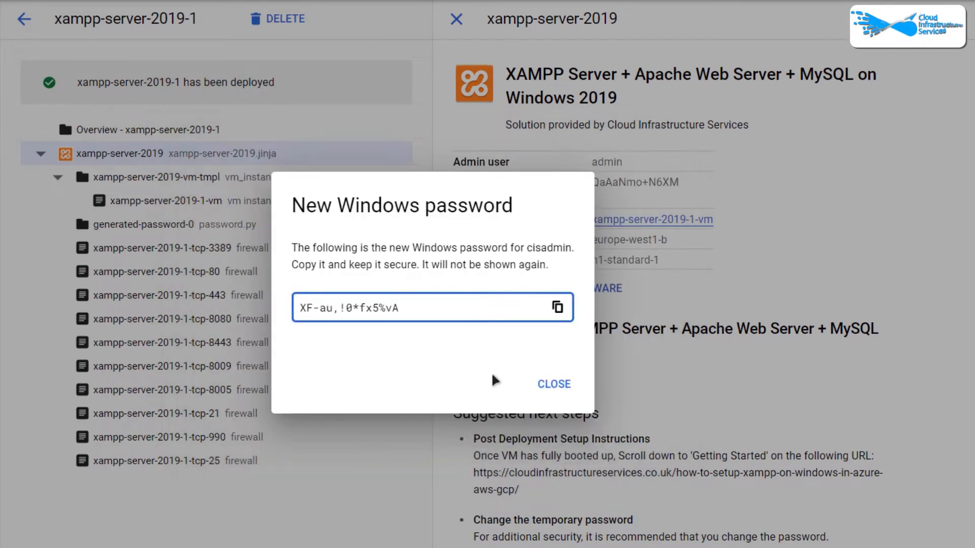
pyautogui.moveTo(557, 308)
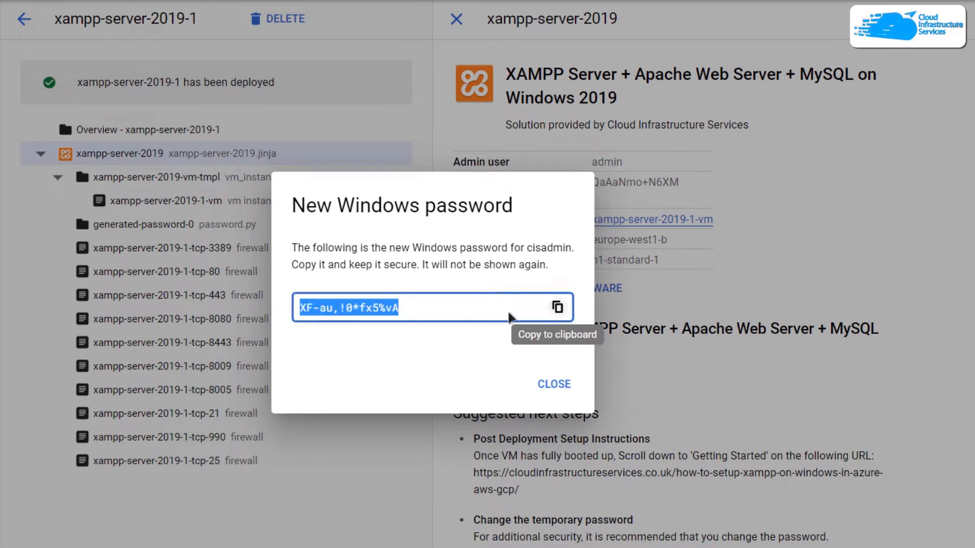
pyautogui.moveTo(553, 384)
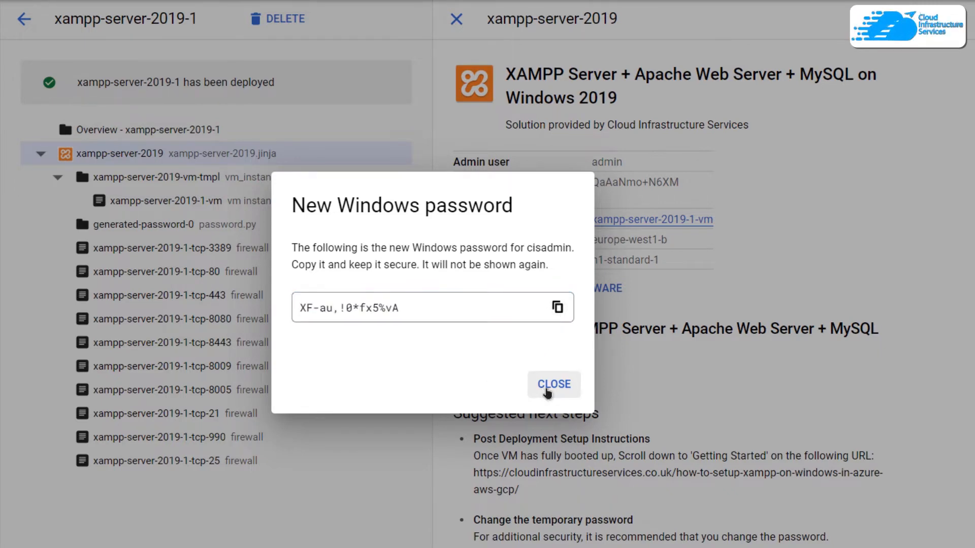
# - Dismiss the password notice, go to Compute Engine VM instances, and search for Remote Desktop
pyautogui.click(552, 384)
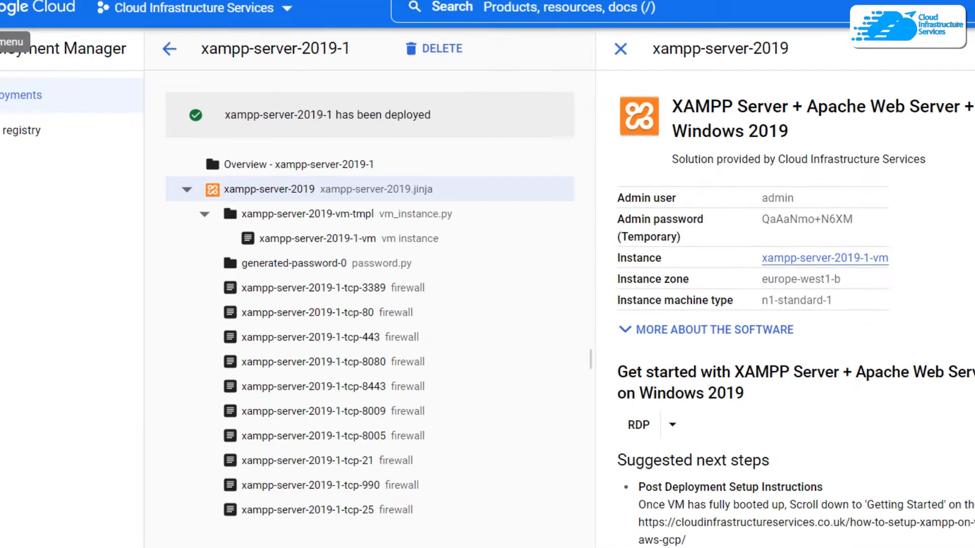
pyautogui.click(28, 23)
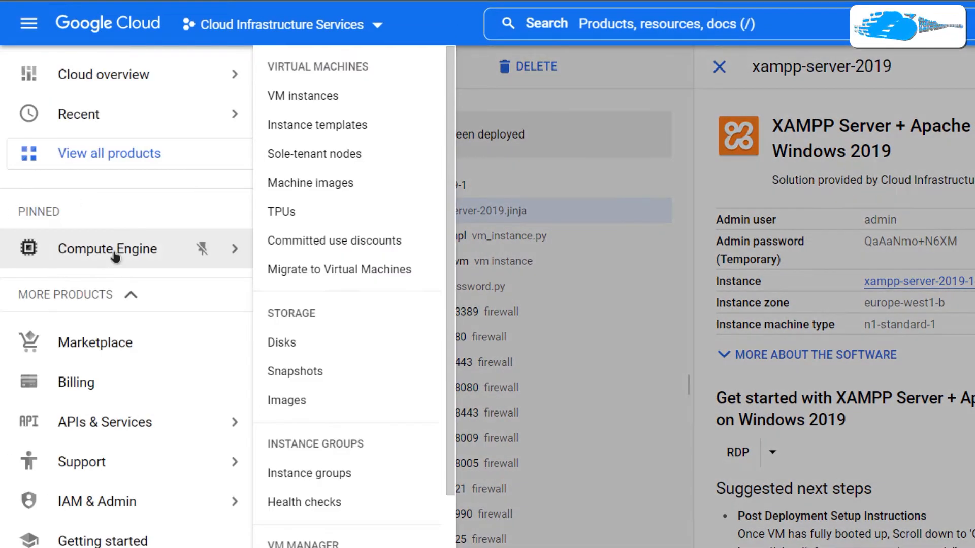
pyautogui.click(302, 96)
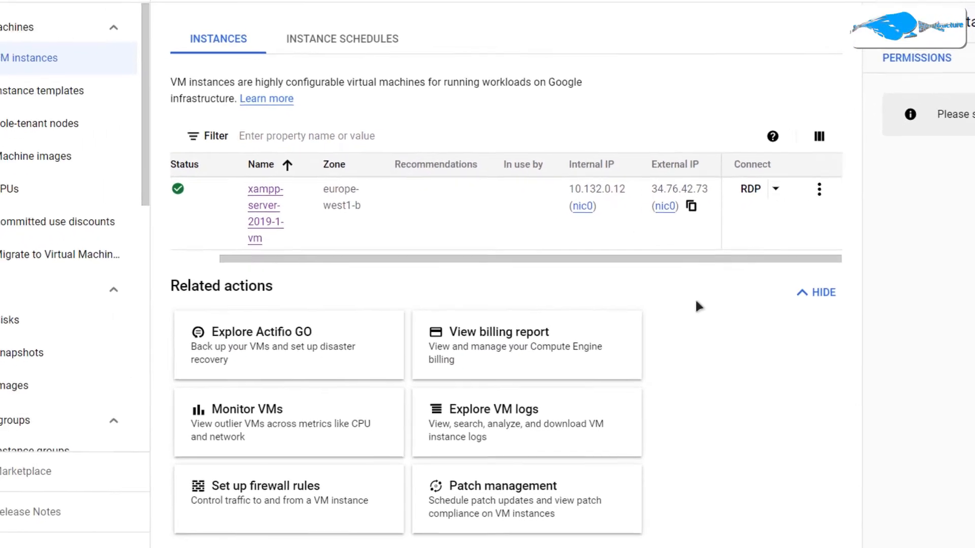
pyautogui.write('remote')
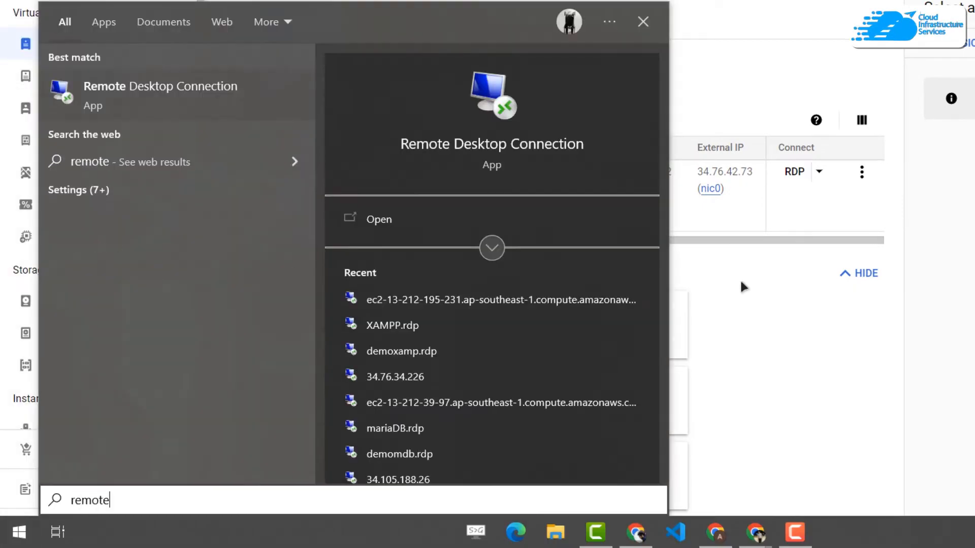
# - Connect Remote Desktop to 34.76.42.73 as user cisadmin
pyautogui.click(378, 219)
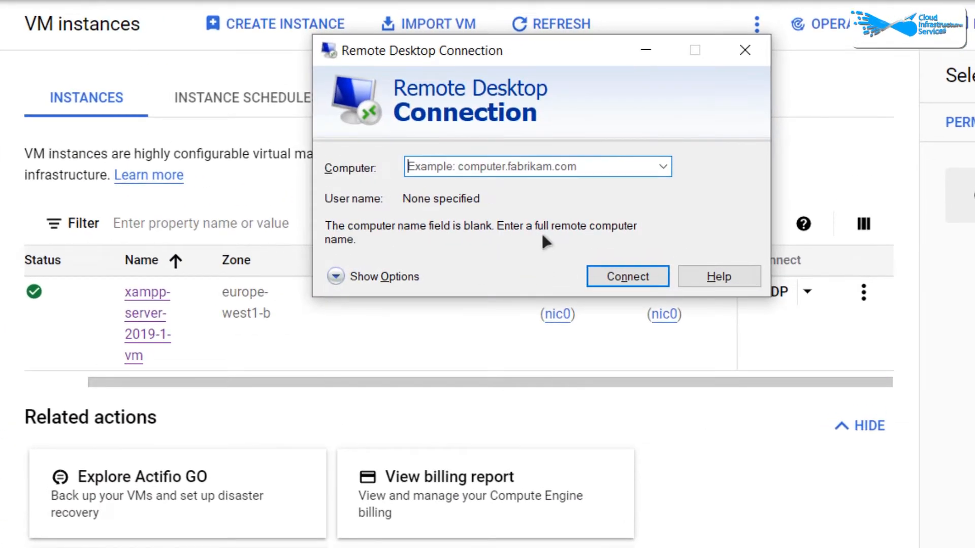
pyautogui.write('34.76.42.73')
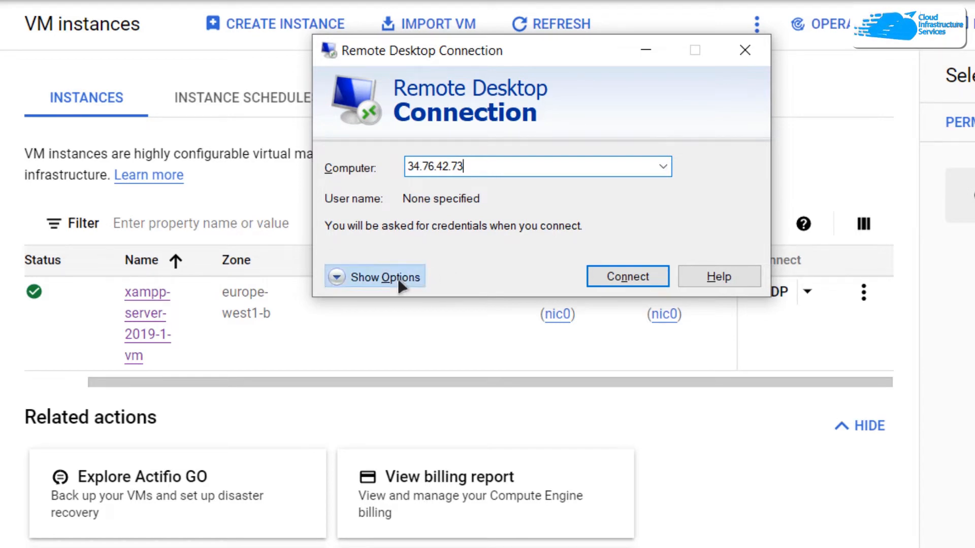
pyautogui.click(374, 276)
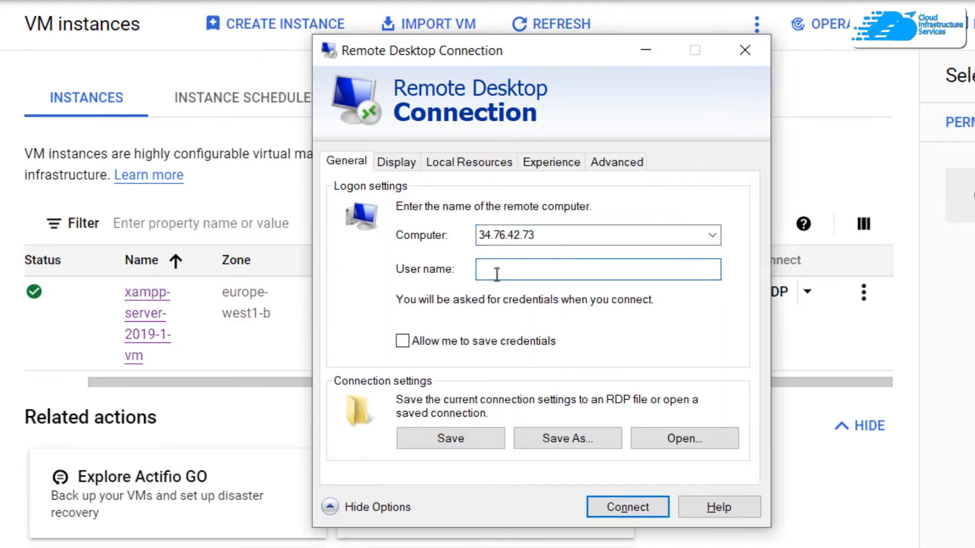
pyautogui.write('cisadmin')
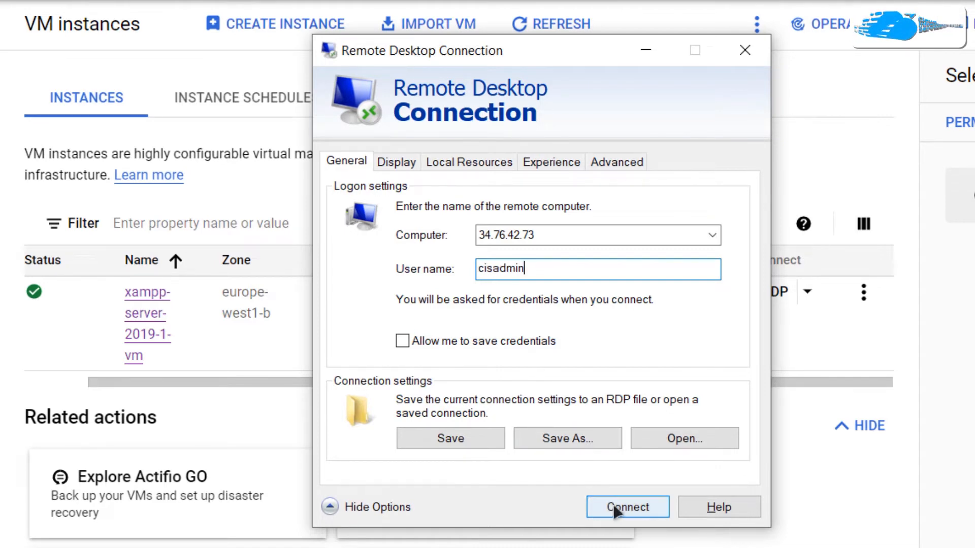
pyautogui.click(627, 506)
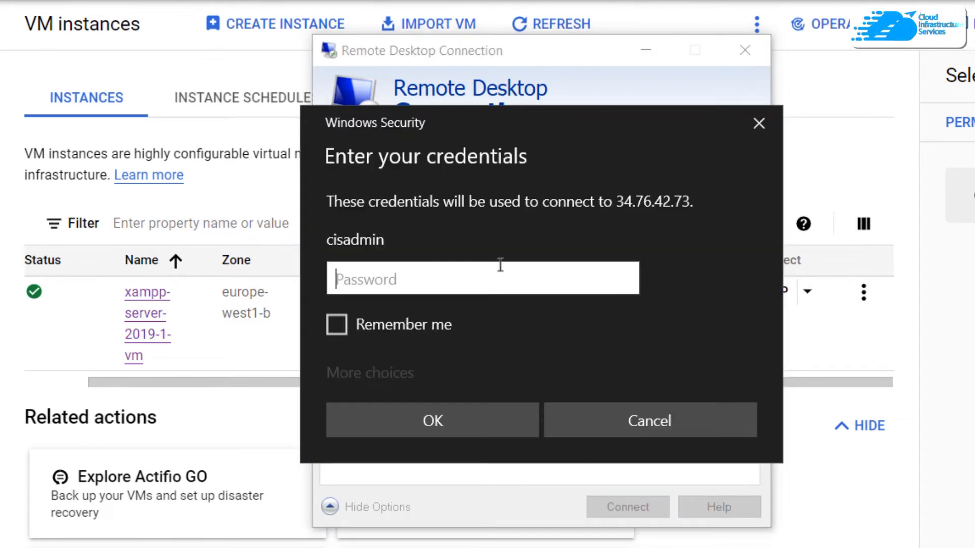
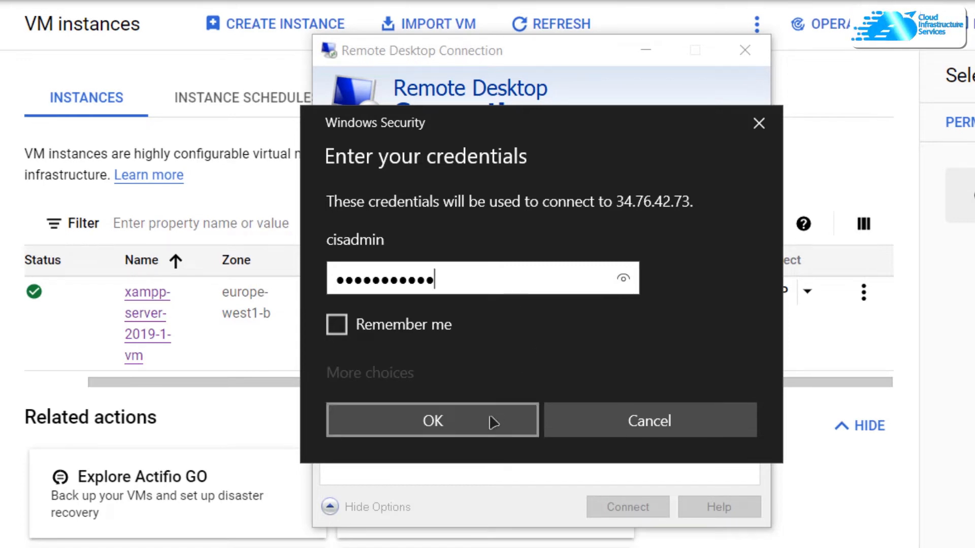
# - Submit the password and accept the certificate warning to sign in to the VM
pyautogui.click(433, 419)
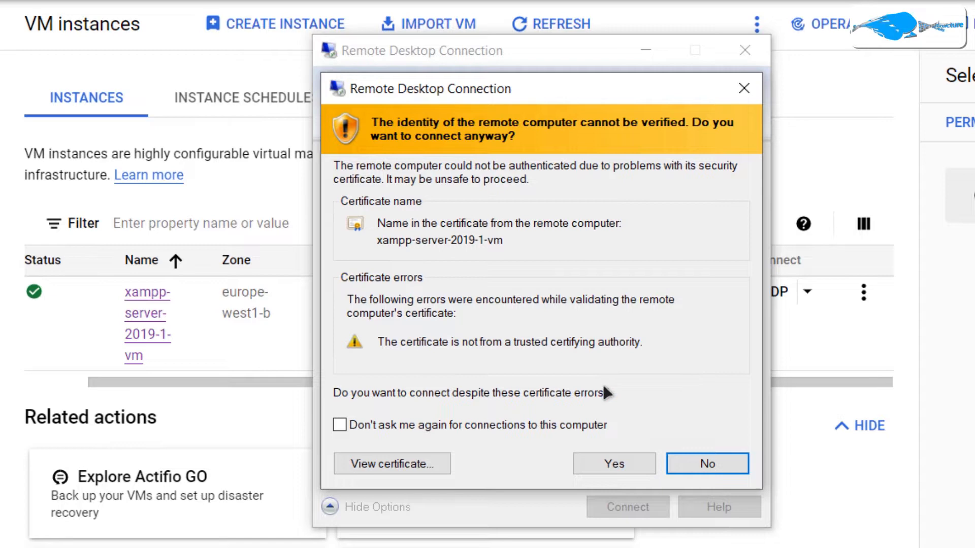
pyautogui.click(613, 464)
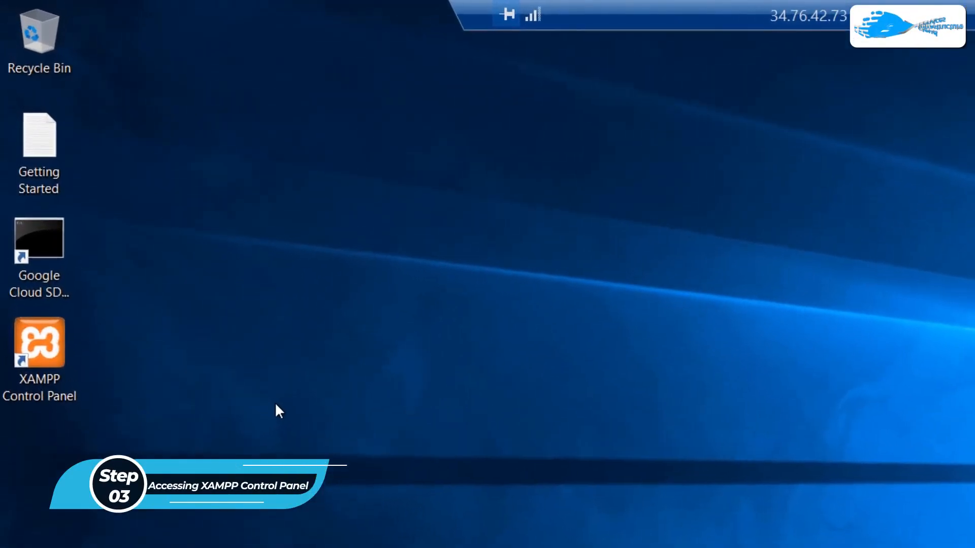
# - Launch the XAMPP Control Panel from the desktop and start the Apache web server
pyautogui.click(38, 343)
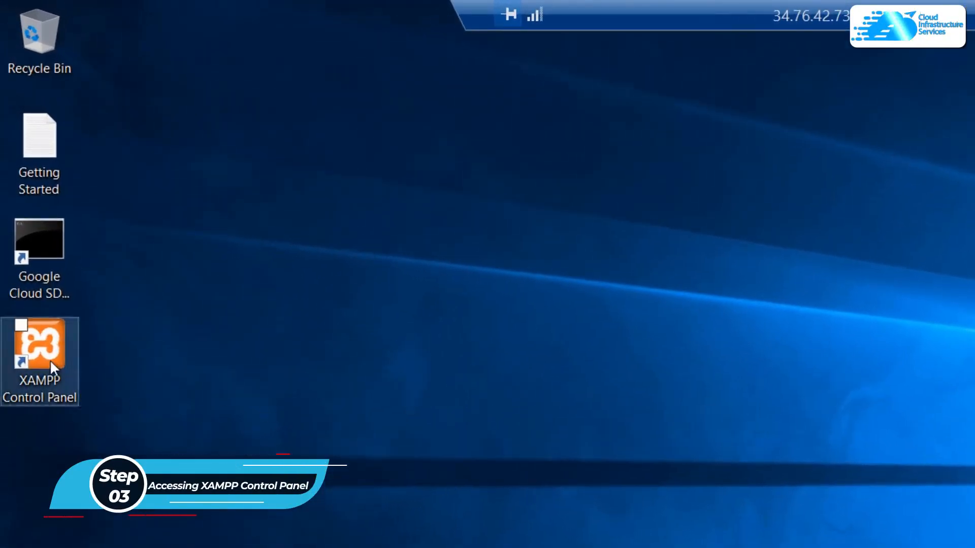
pyautogui.doubleClick(40, 361)
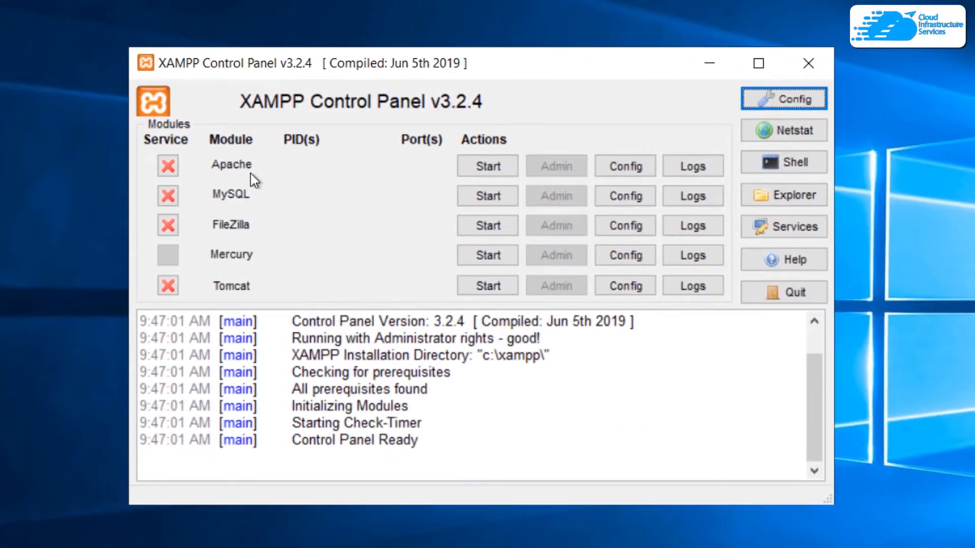
pyautogui.moveTo(239, 215)
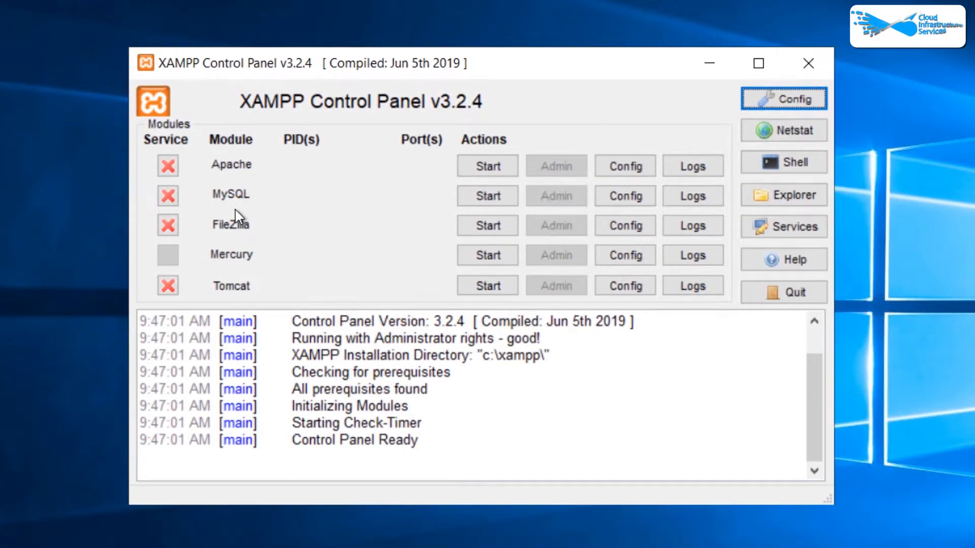
pyautogui.moveTo(366, 293)
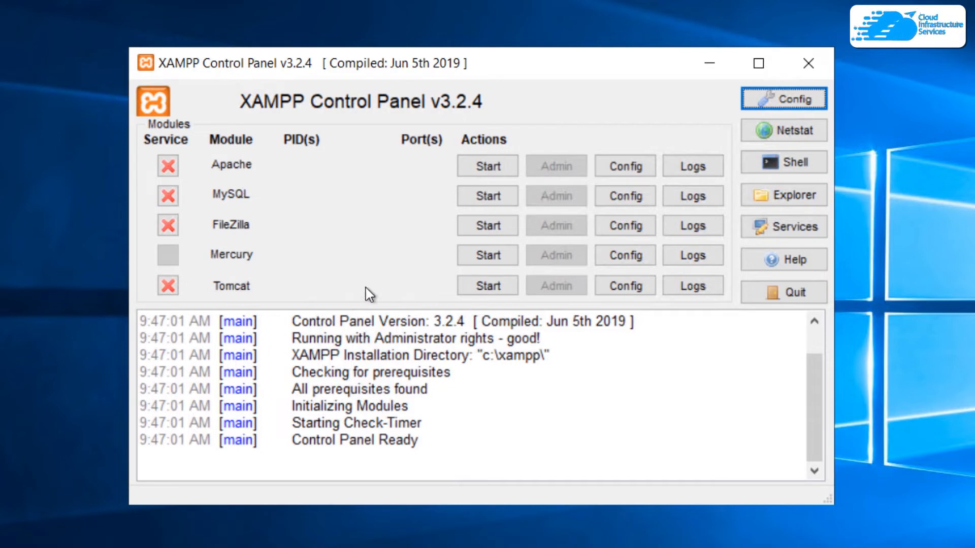
pyautogui.moveTo(398, 239)
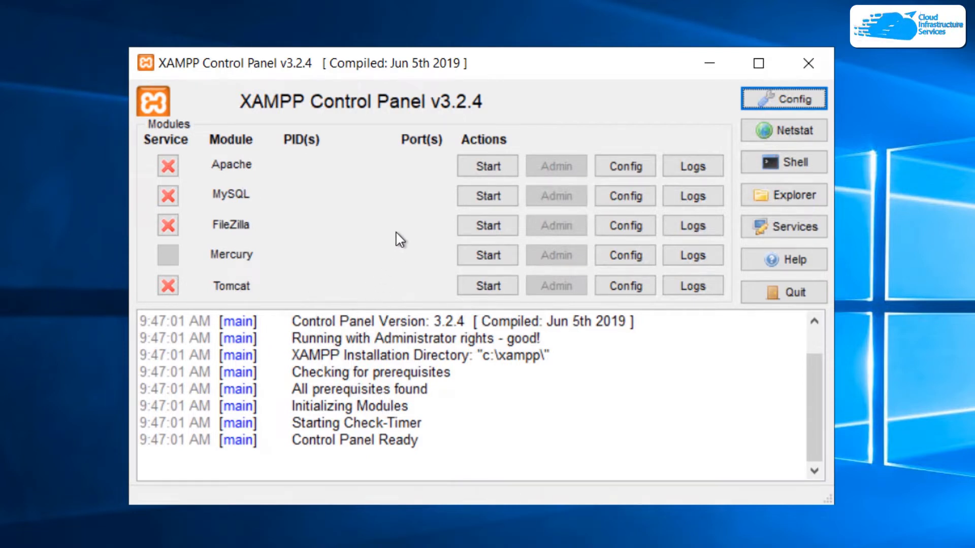
pyautogui.moveTo(487, 166)
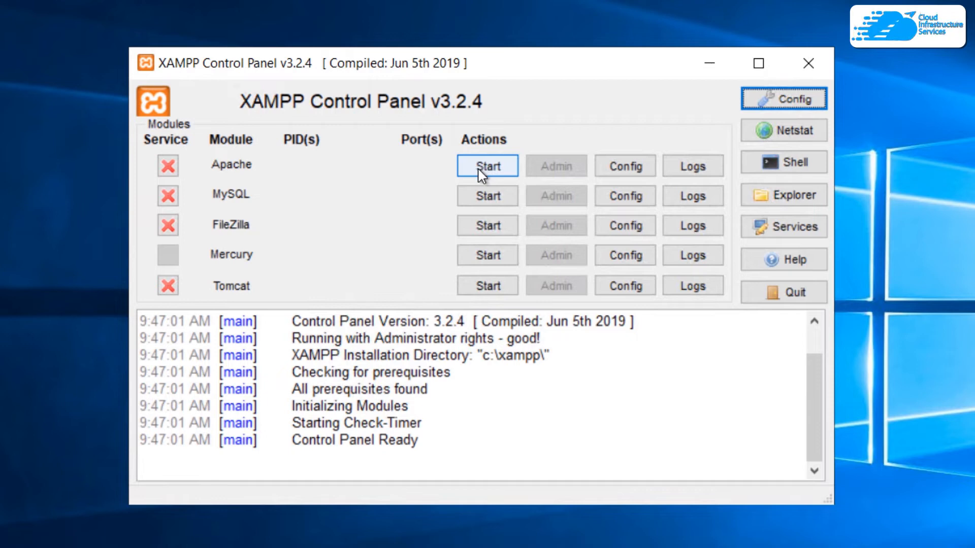
pyautogui.moveTo(488, 176)
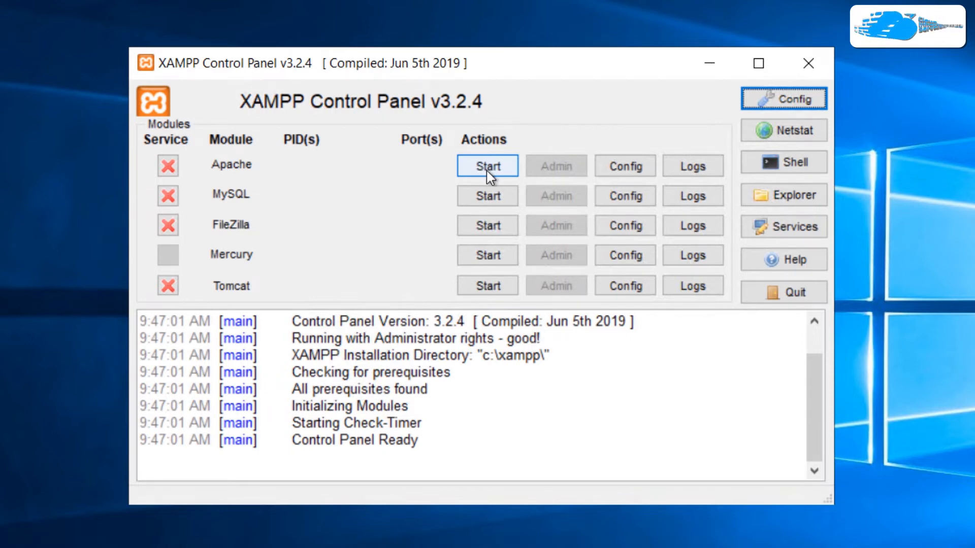
pyautogui.click(487, 166)
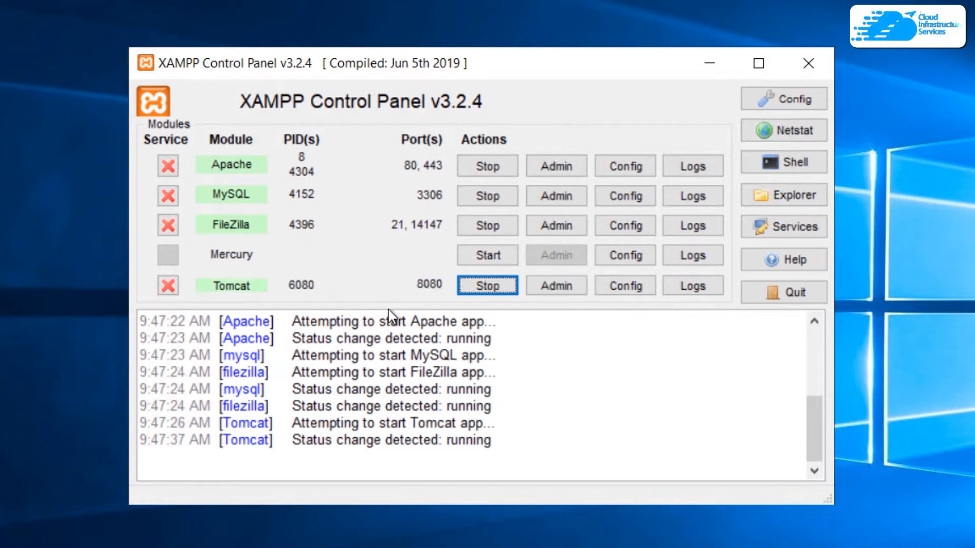
pyautogui.moveTo(419, 235)
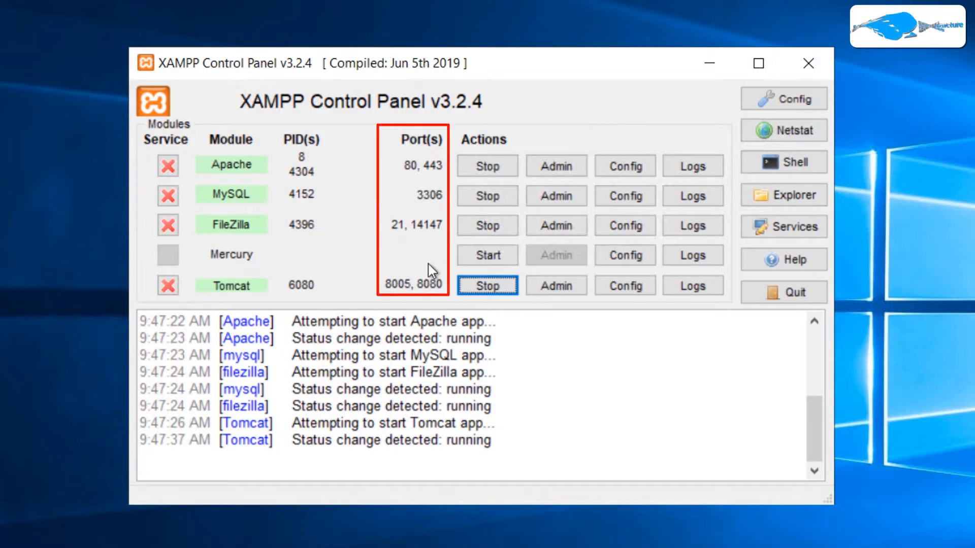
pyautogui.moveTo(431, 207)
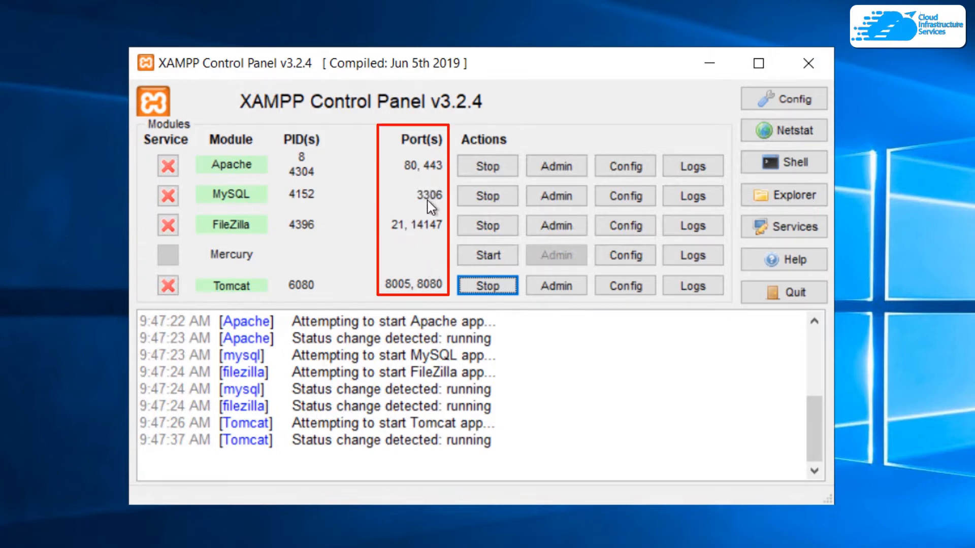
pyautogui.moveTo(427, 215)
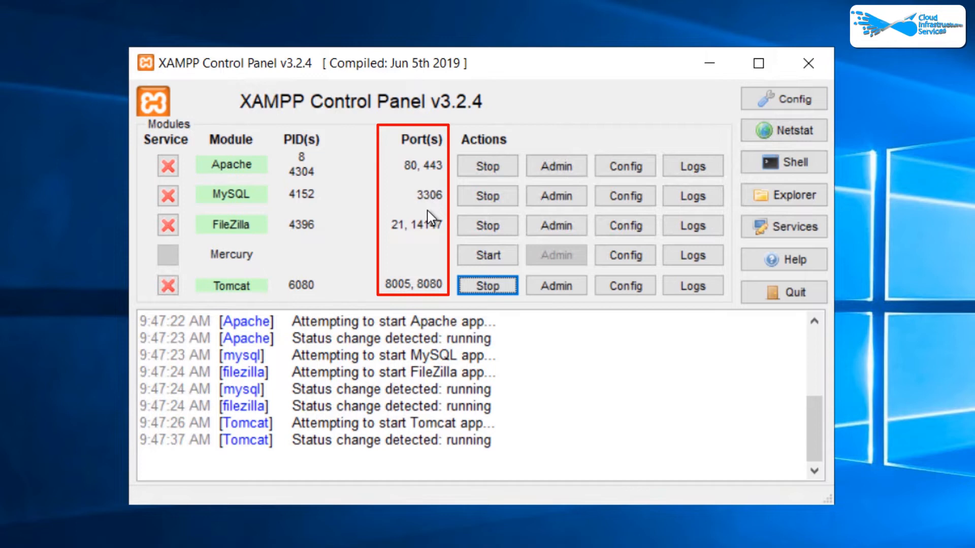
pyautogui.moveTo(425, 232)
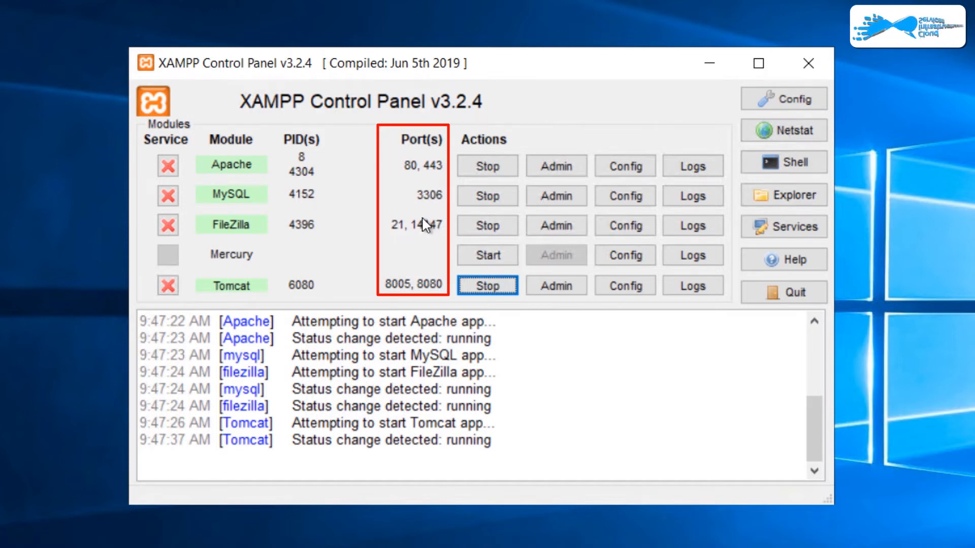
pyautogui.moveTo(367, 189)
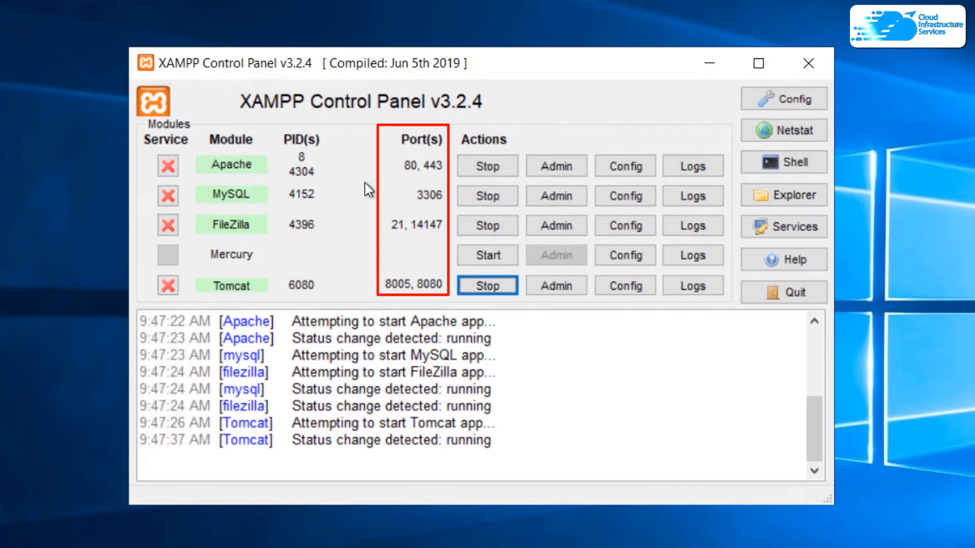
pyautogui.moveTo(555, 181)
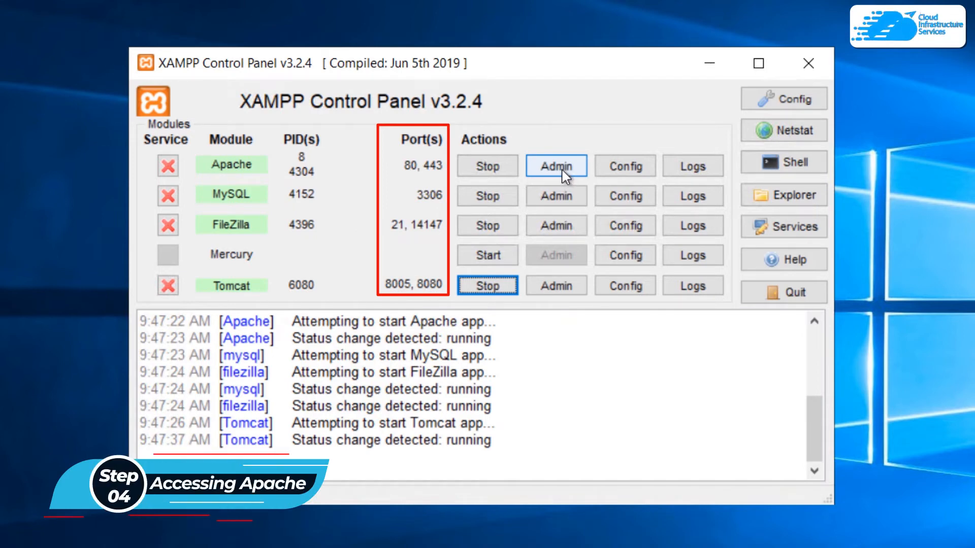
# - View Apache's XAMPP dashboard welcome page in Internet Explorer
pyautogui.click(556, 166)
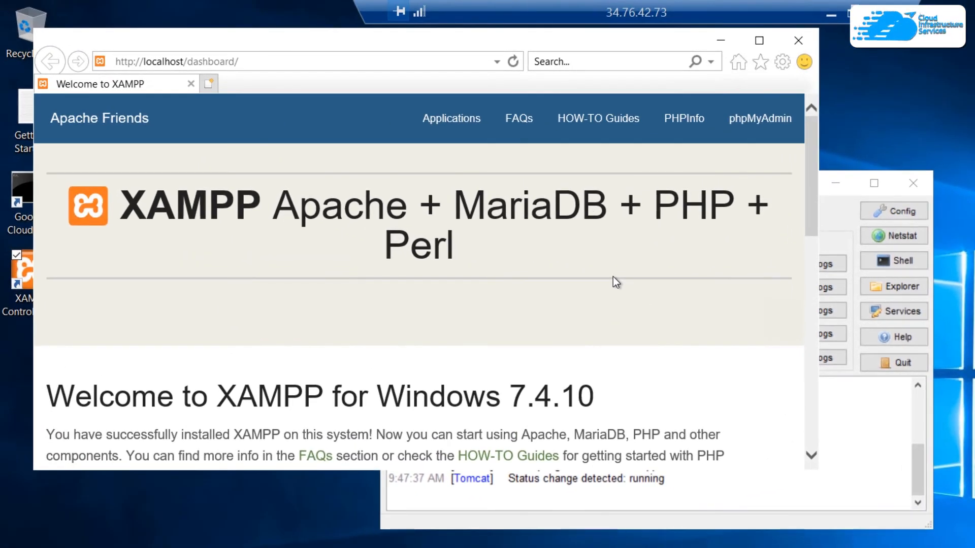
pyautogui.scroll(-3)
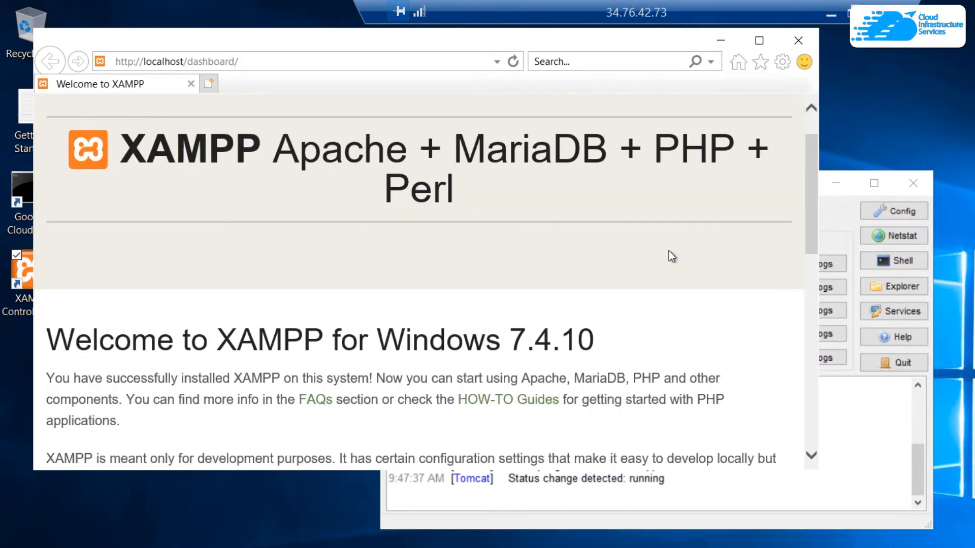
pyautogui.moveTo(827, 211)
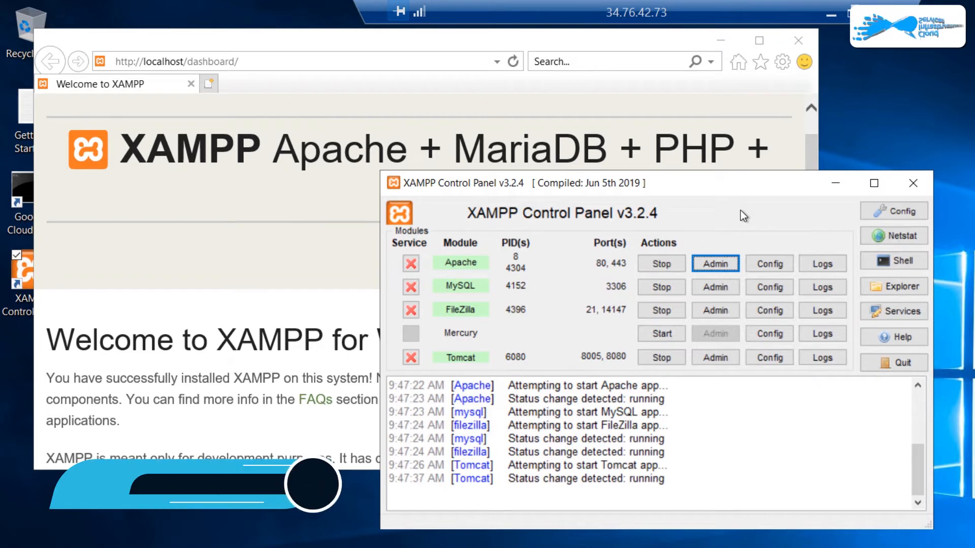
pyautogui.moveTo(734, 250)
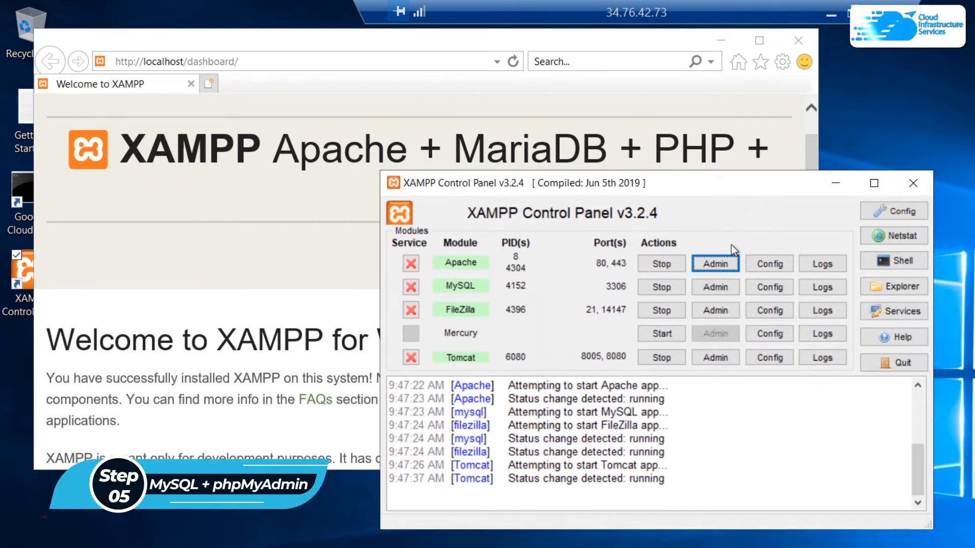
pyautogui.moveTo(733, 238)
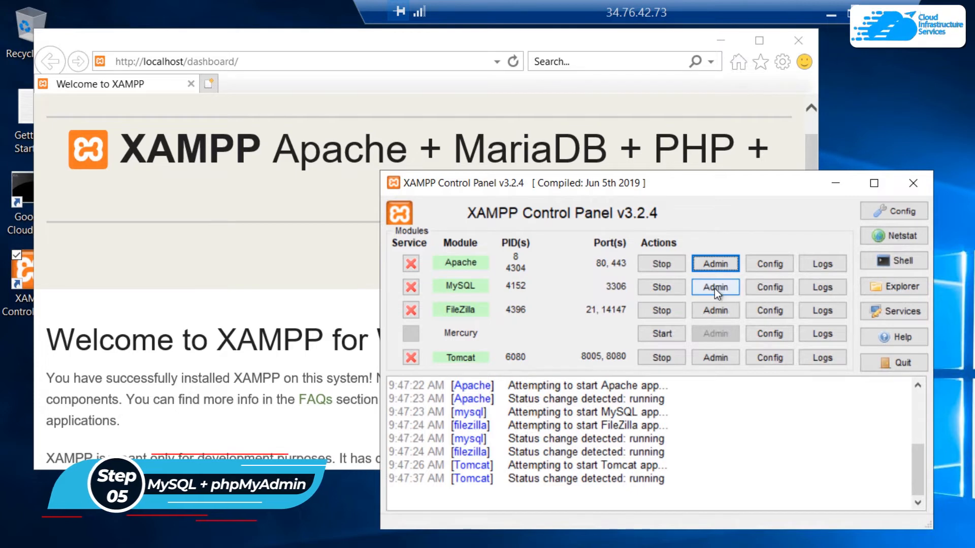
# - Open phpMyAdmin for the local MySQL server via the Admin button
pyautogui.click(715, 287)
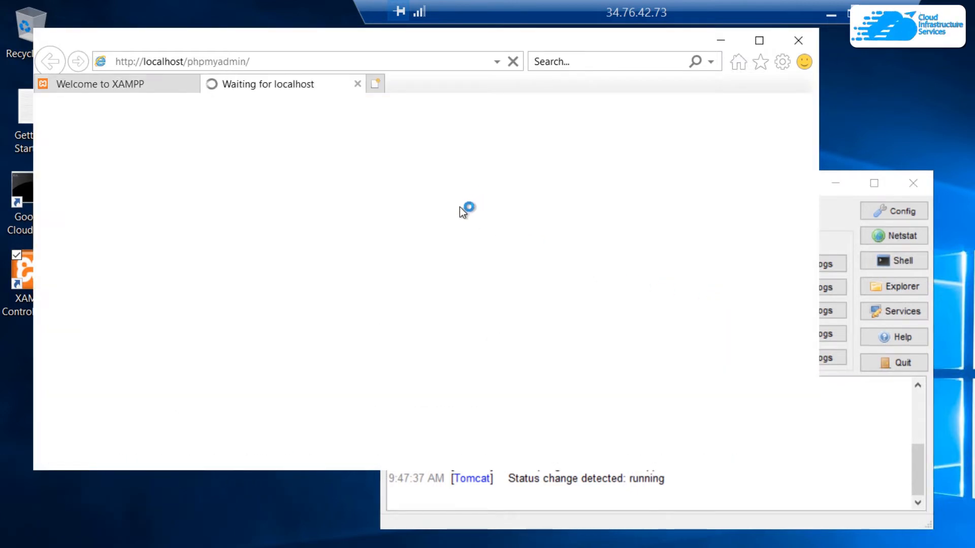
pyautogui.moveTo(434, 214)
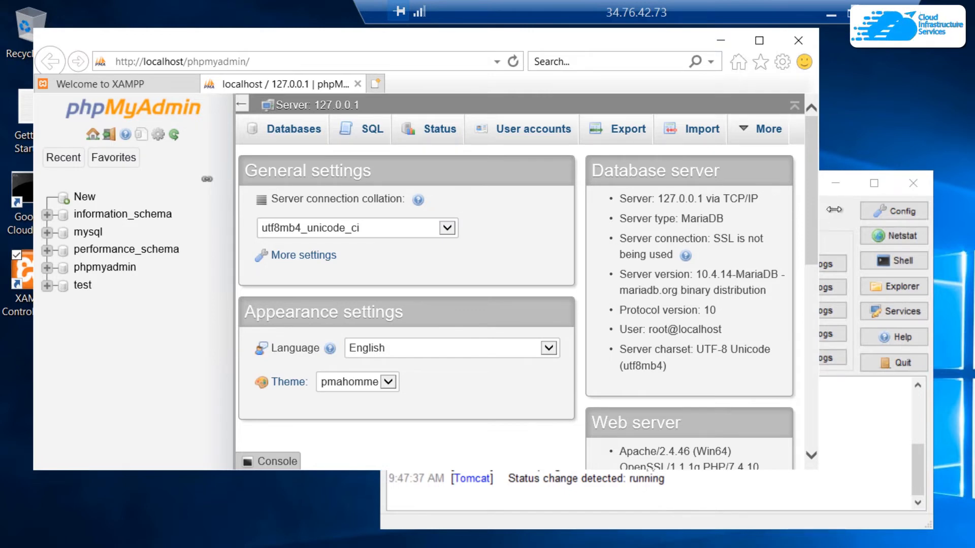
pyautogui.moveTo(835, 214)
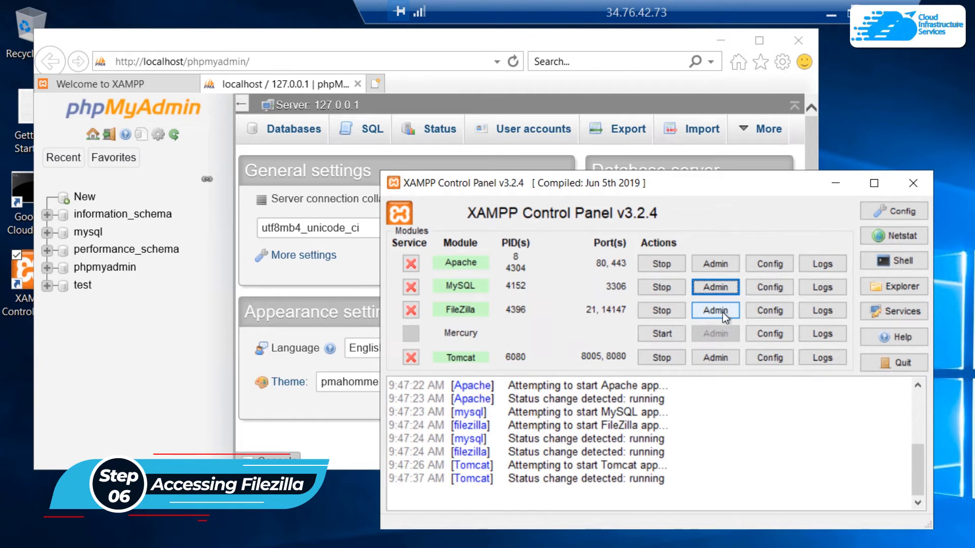
# - Connect the FileZilla Server admin interface to the local server at 127.0.0.1
pyautogui.click(713, 311)
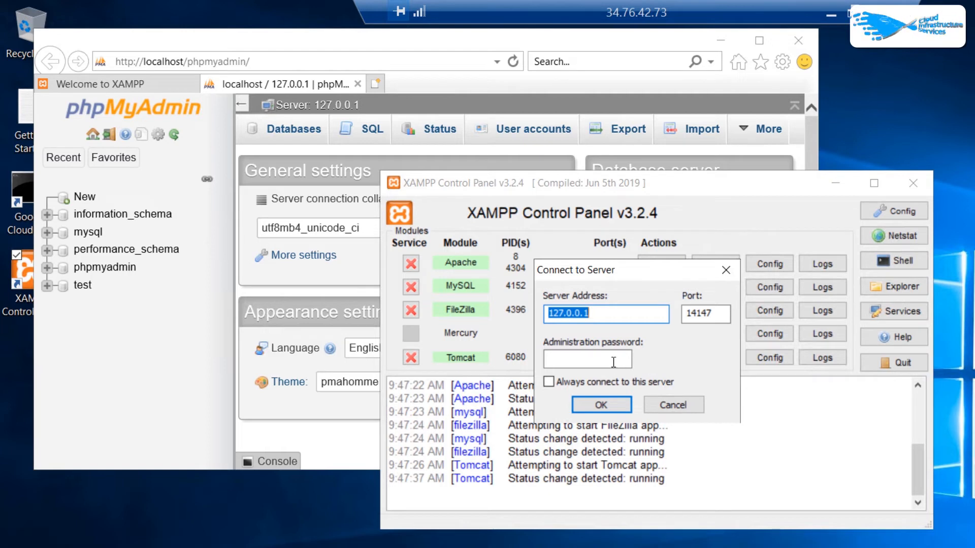
pyautogui.moveTo(637, 361)
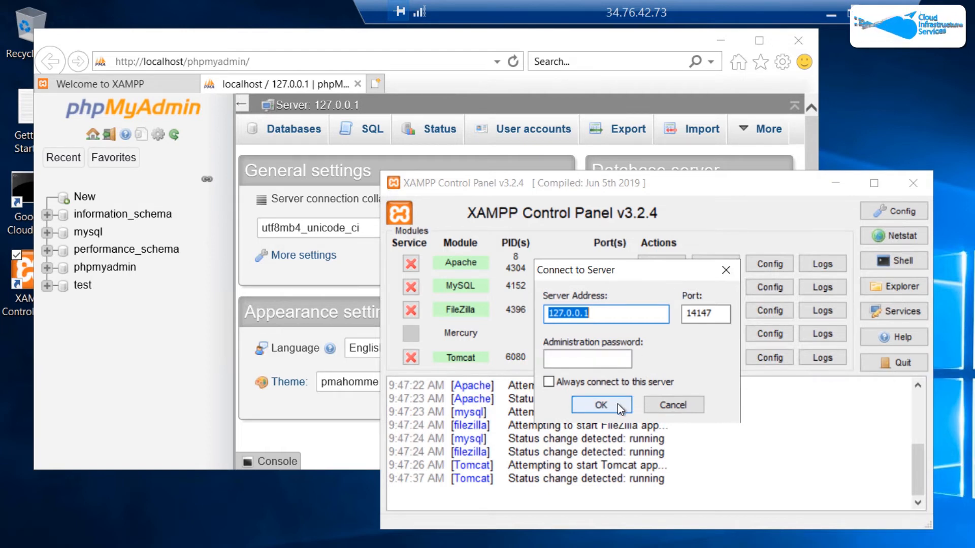
pyautogui.click(599, 406)
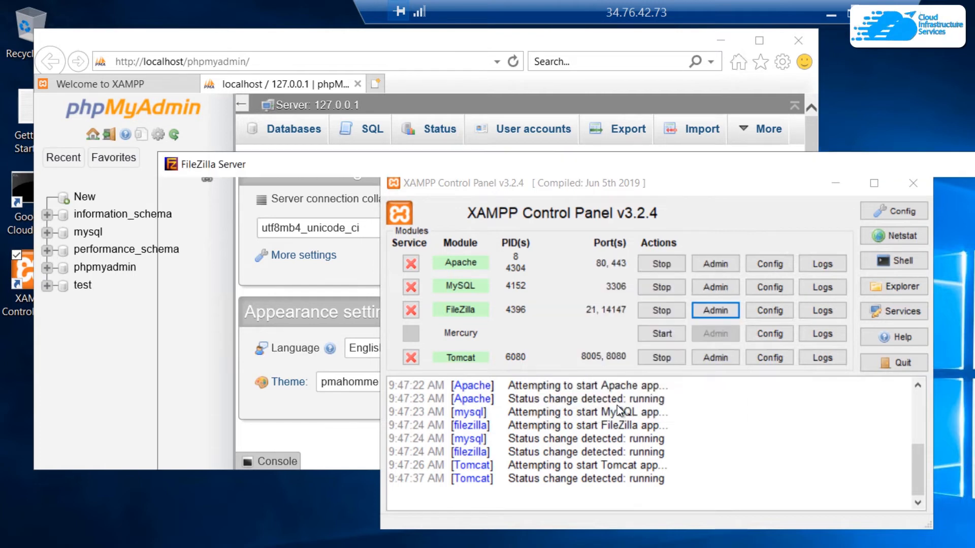
pyautogui.click(714, 310)
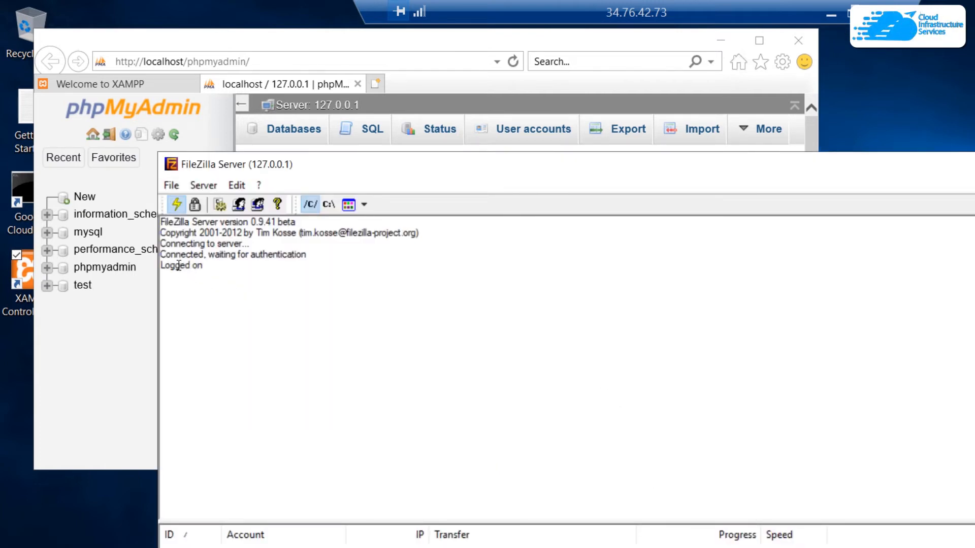
pyautogui.doubleClick(181, 265)
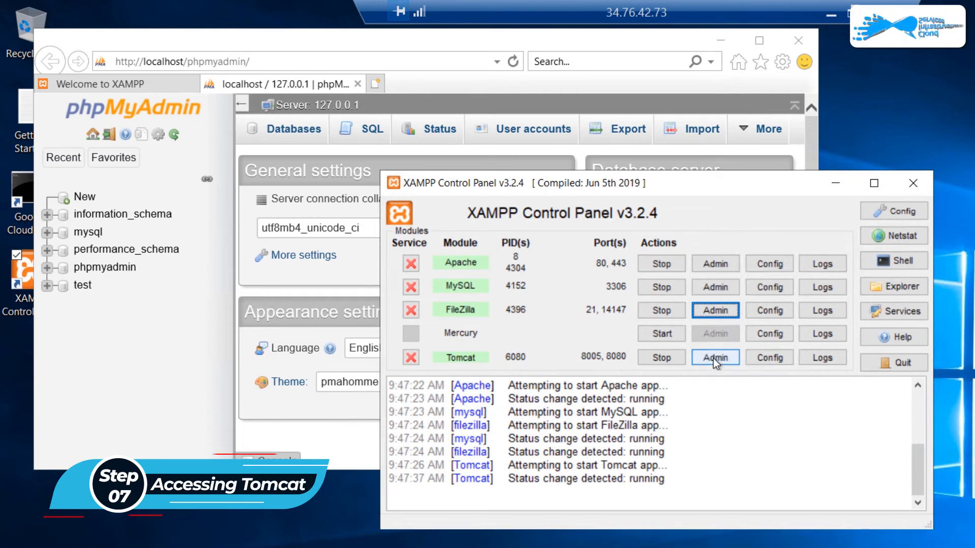
# - Open the Apache Tomcat welcome page at localhost:8080 via the Admin button
pyautogui.click(715, 357)
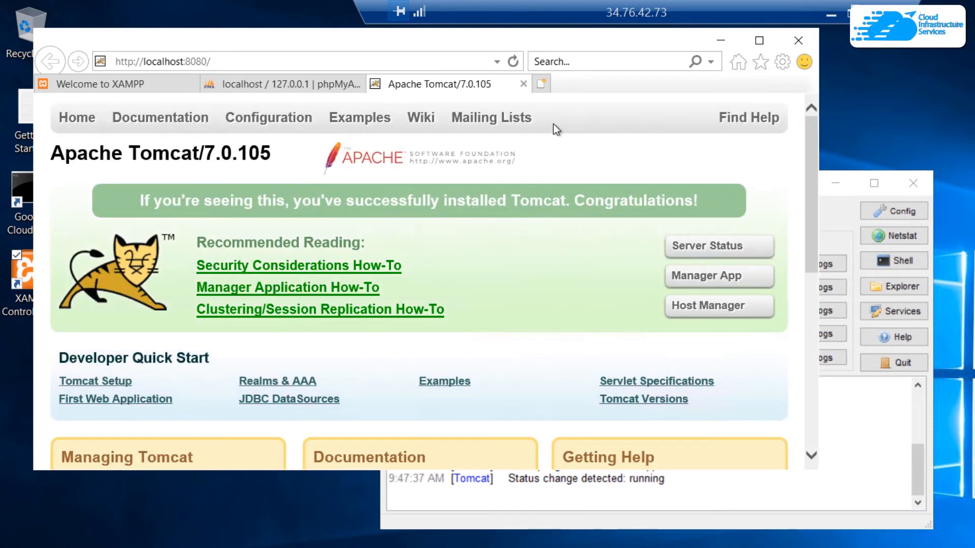
pyautogui.moveTo(630, 137)
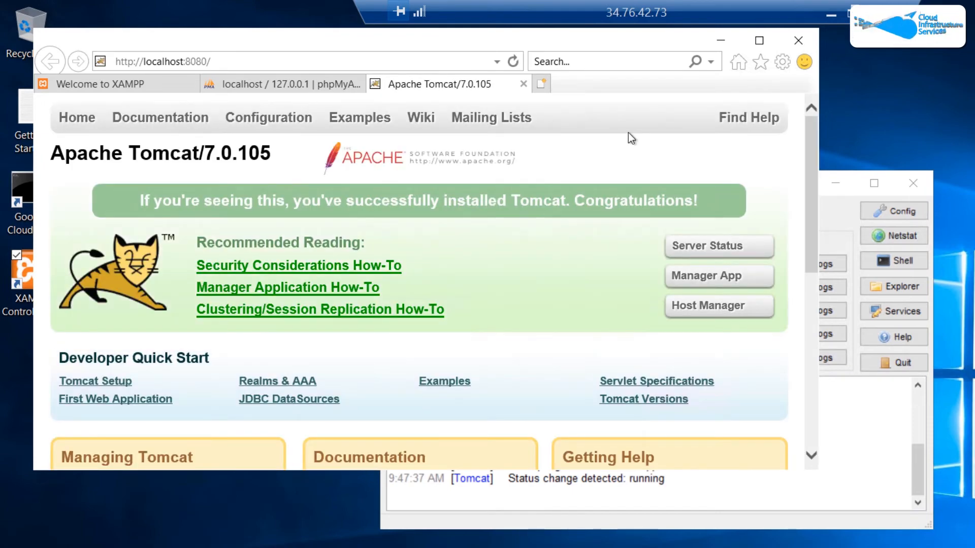
pyautogui.moveTo(625, 143)
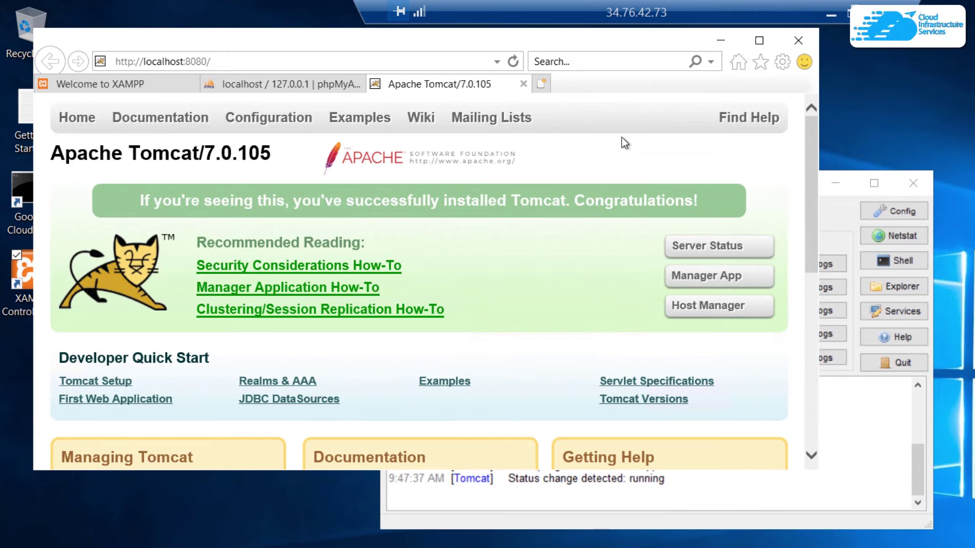
pyautogui.moveTo(628, 46)
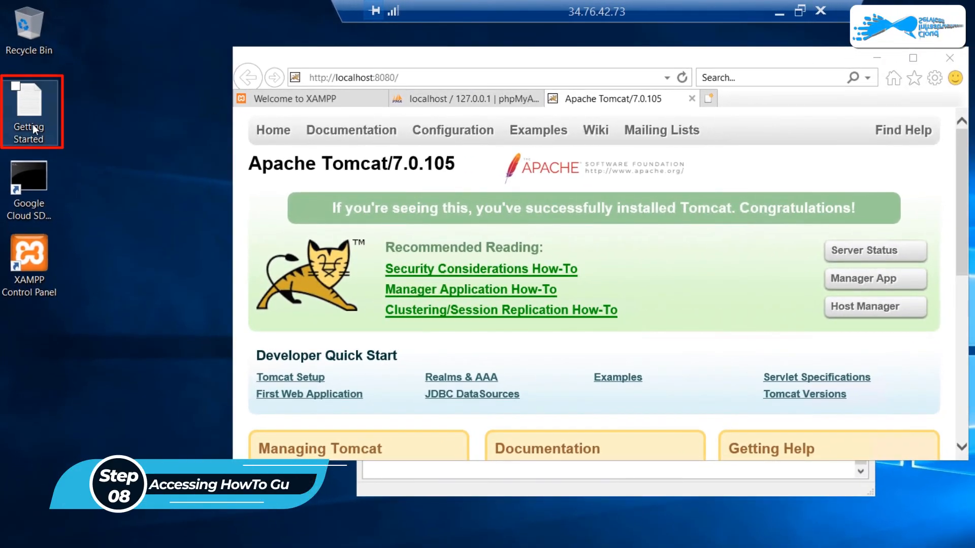
# - Open the Getting Started notes and launch their localhost/dashboard/howto.html link to show the Windows HOW-TO Guides
pyautogui.doubleClick(29, 112)
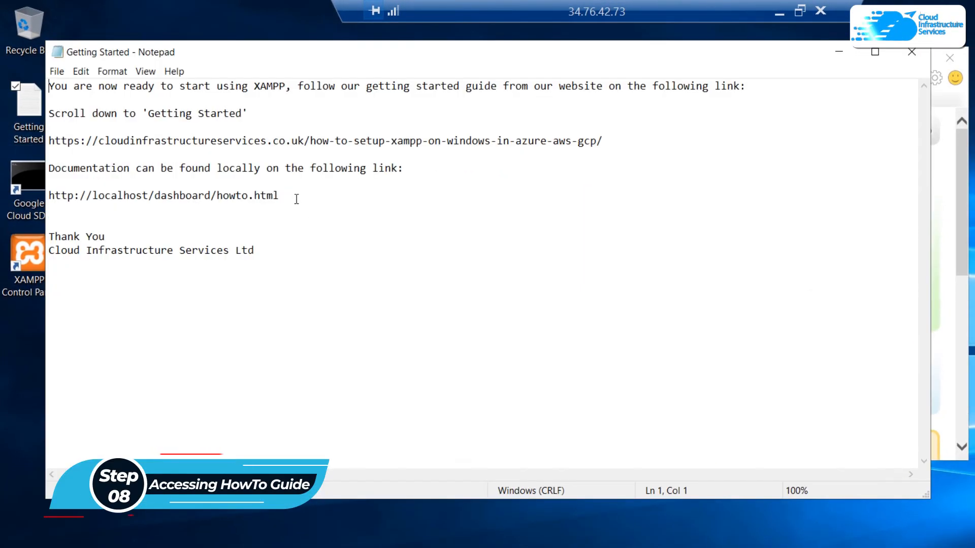
pyautogui.rightClick(164, 195)
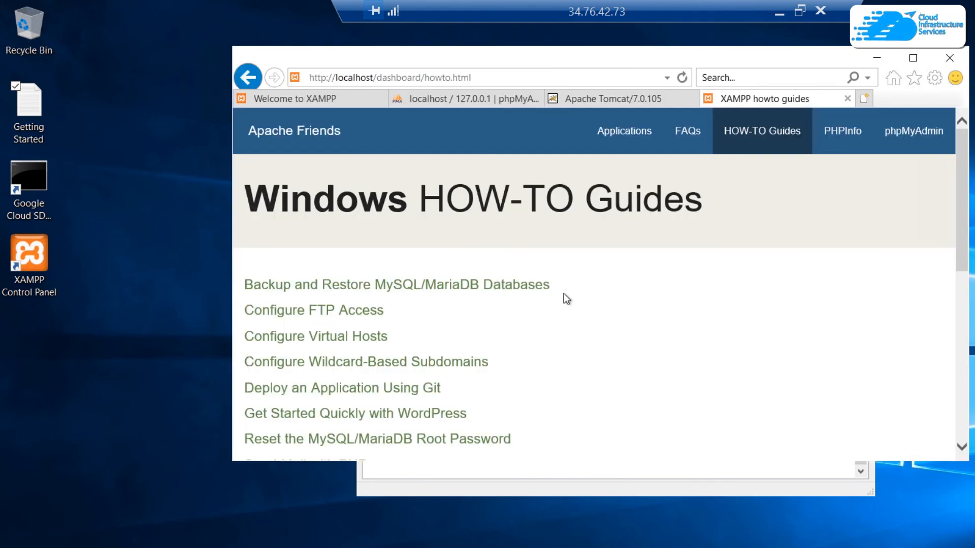
pyautogui.scroll(-3)
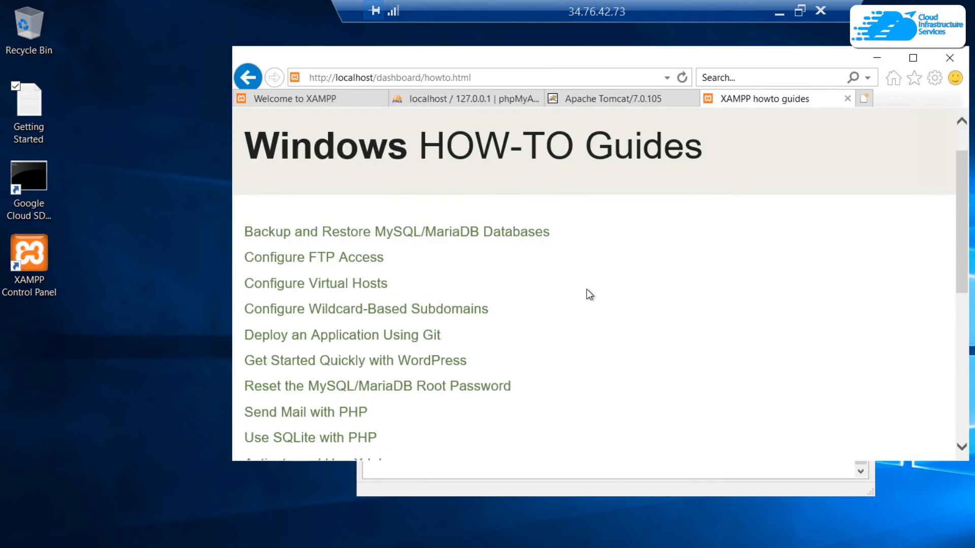
pyautogui.scroll(-3)
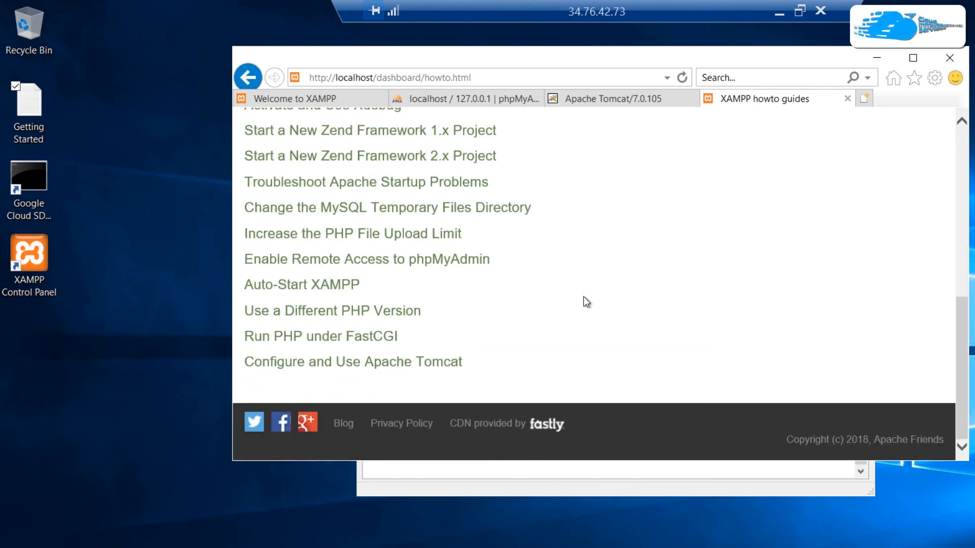
pyautogui.scroll(3)
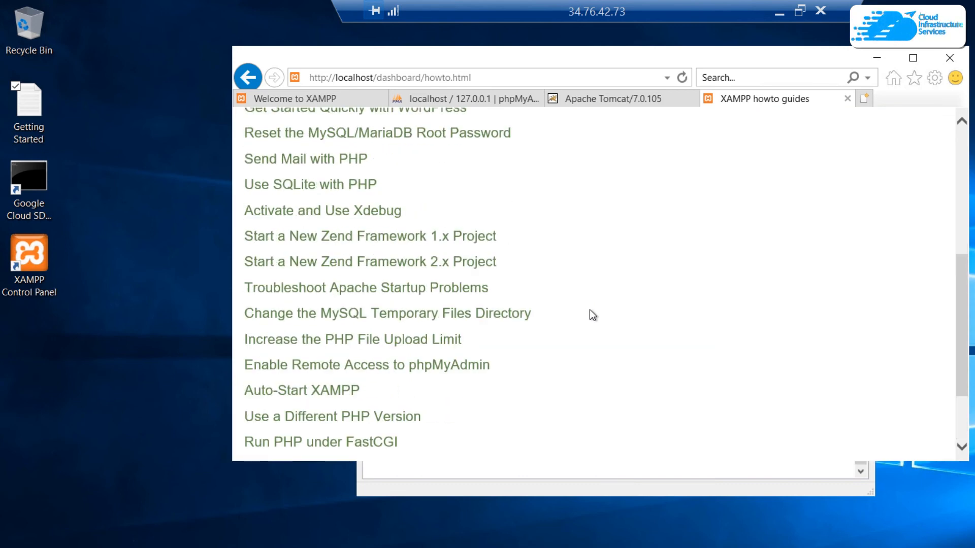